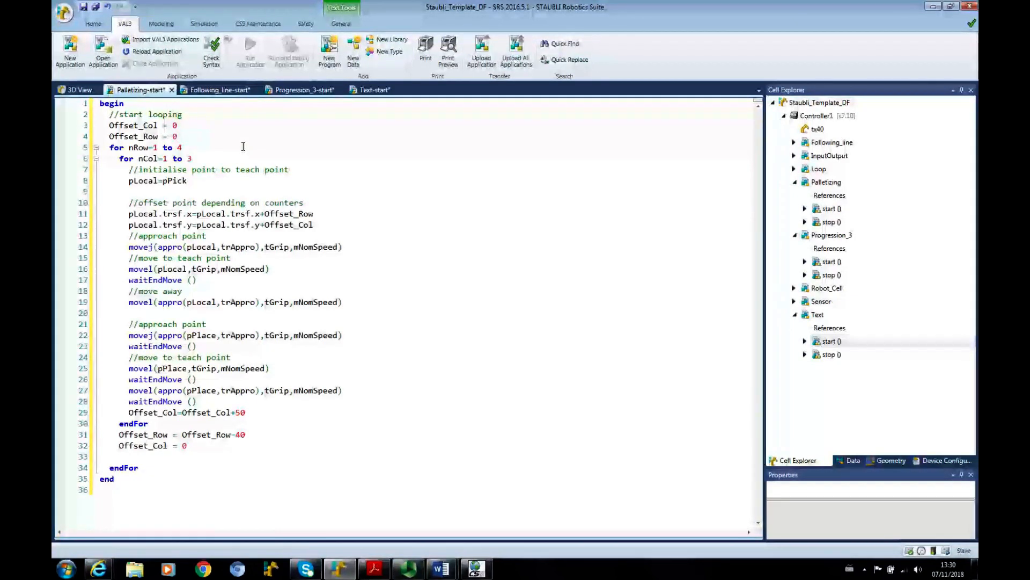
# Bring up the Add options for Offset_Col on line 3 of the Palletizing code.
pyautogui.click(177, 136)
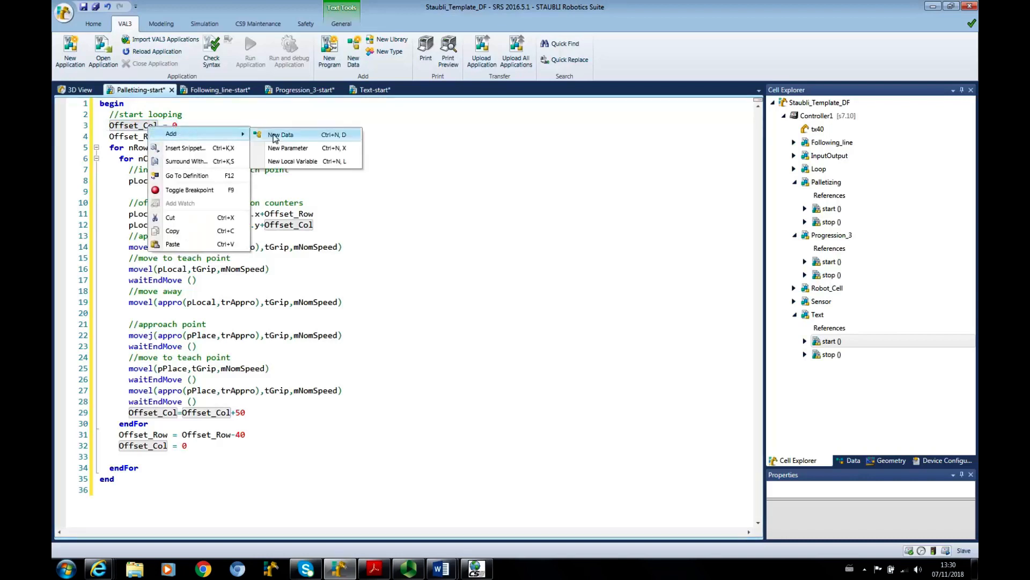
# Declare Offset_Col as new num data in an array of size 1.
pyautogui.click(281, 134)
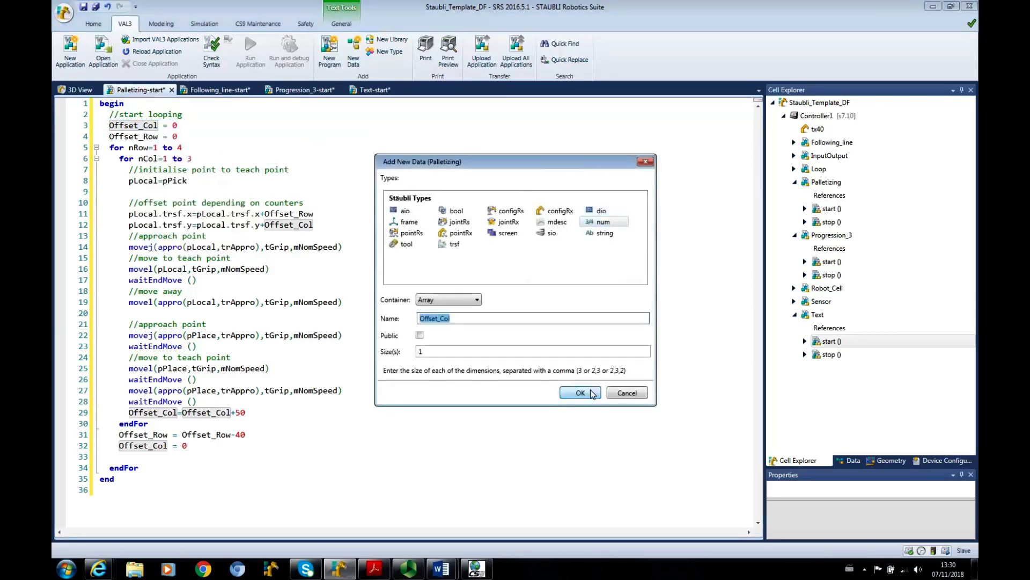
pyautogui.click(580, 392)
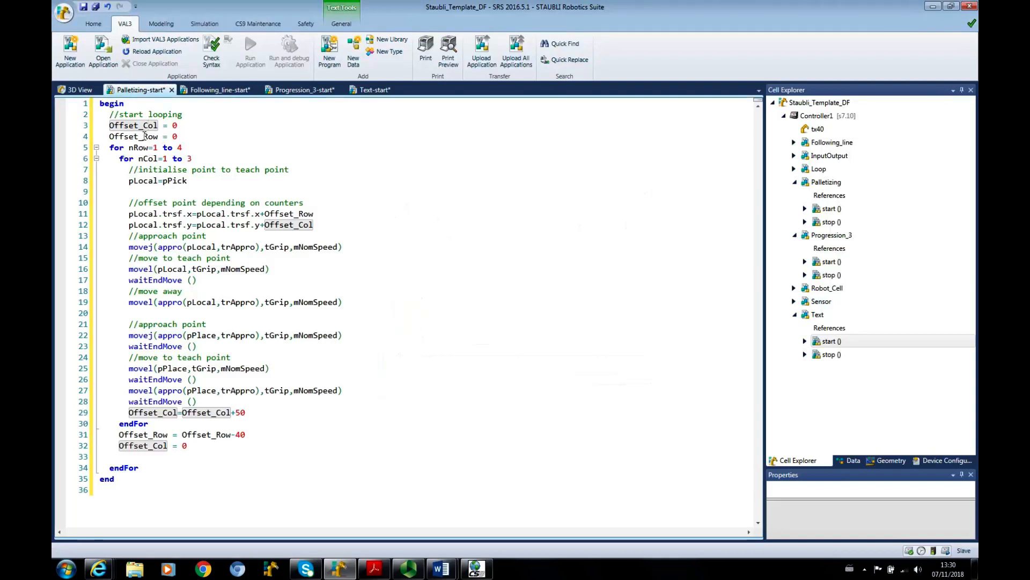
pyautogui.moveTo(134, 125)
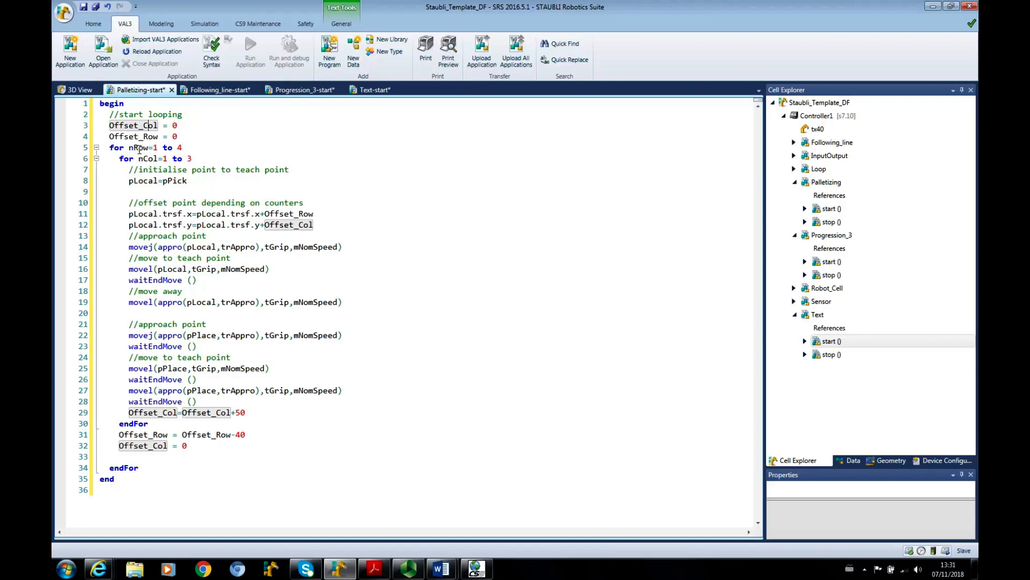
pyautogui.moveTo(138, 169)
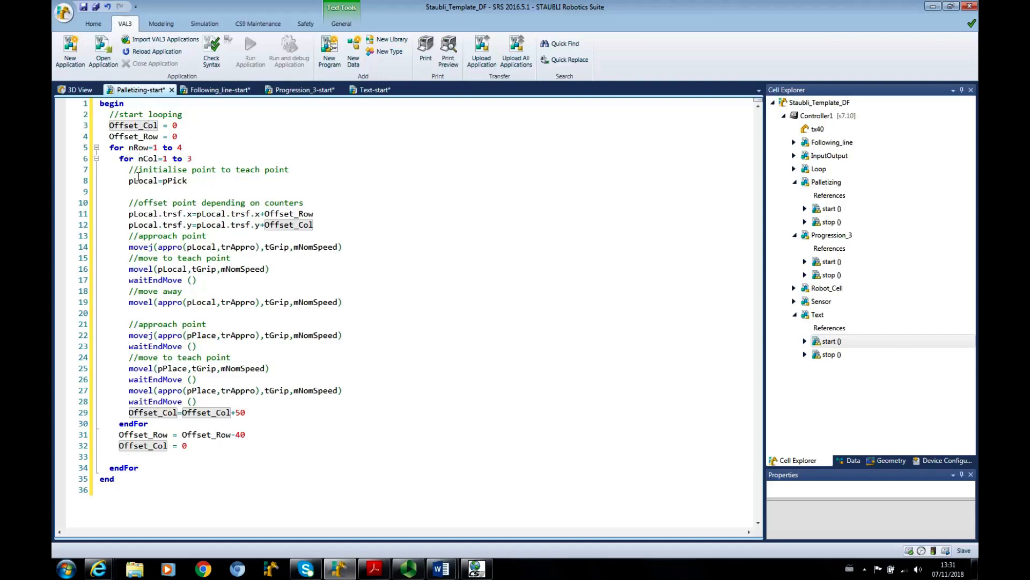
pyautogui.click(126, 467)
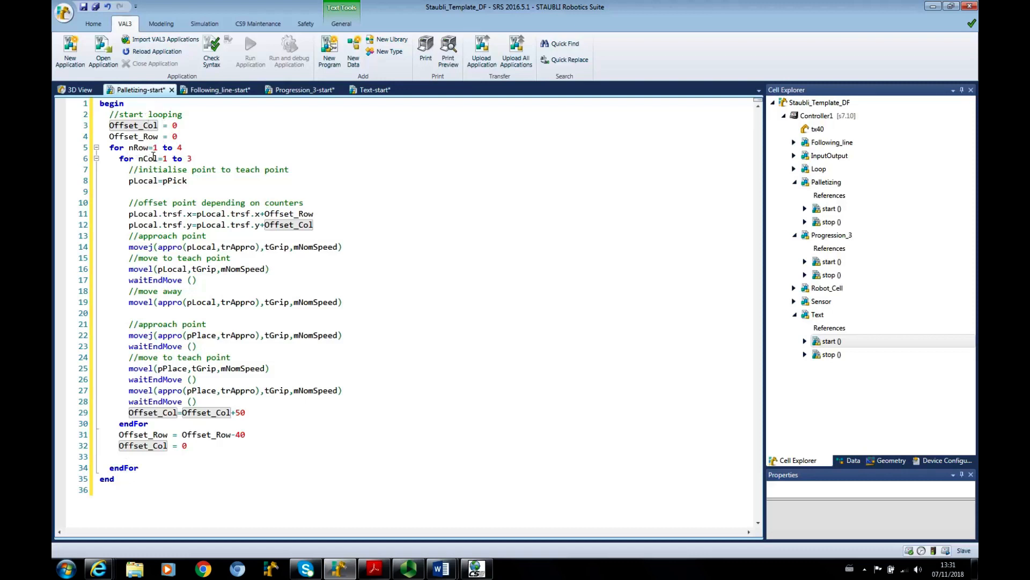
pyautogui.moveTo(497, 203)
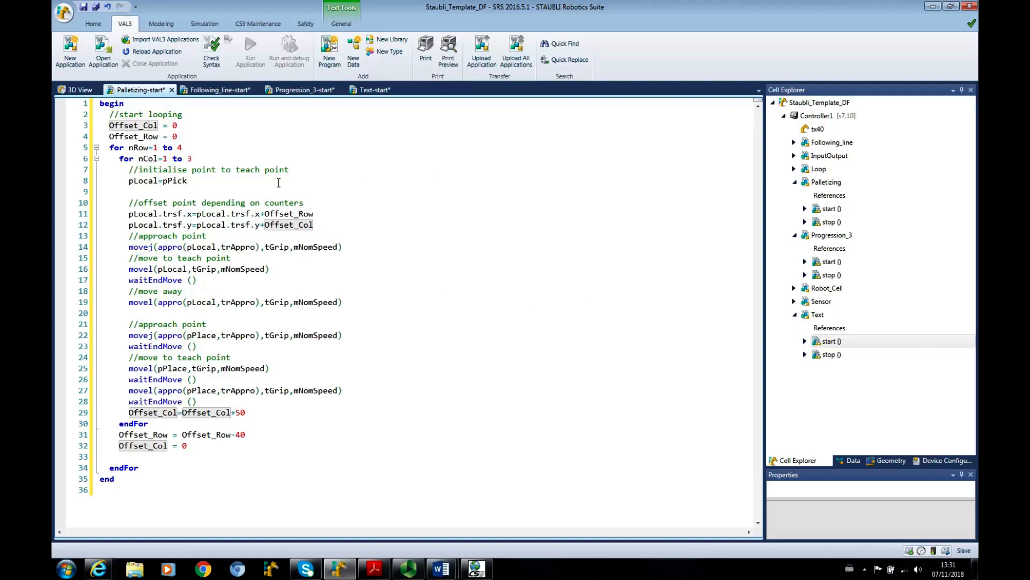
pyautogui.moveTo(425, 202)
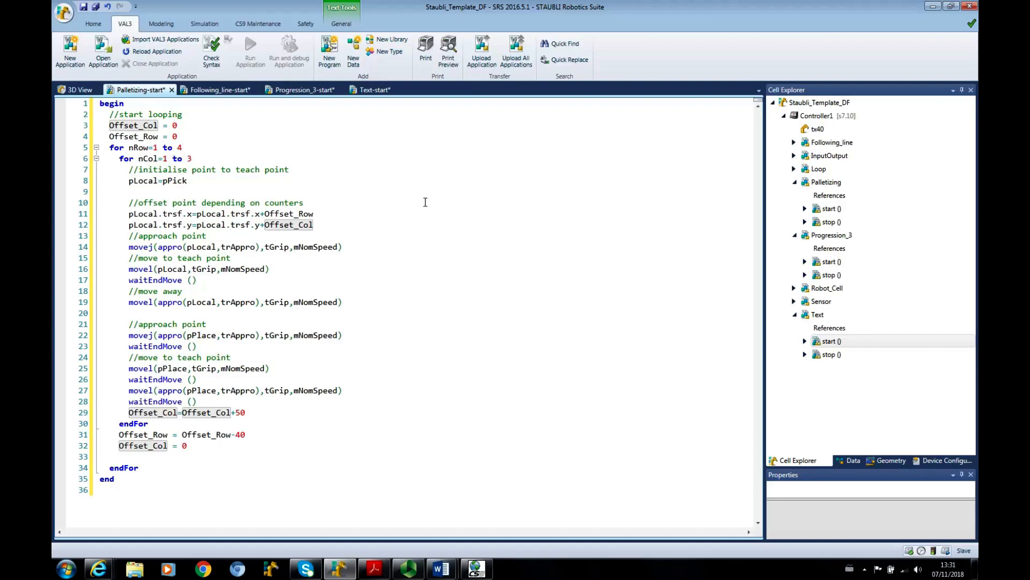
pyautogui.moveTo(435, 243)
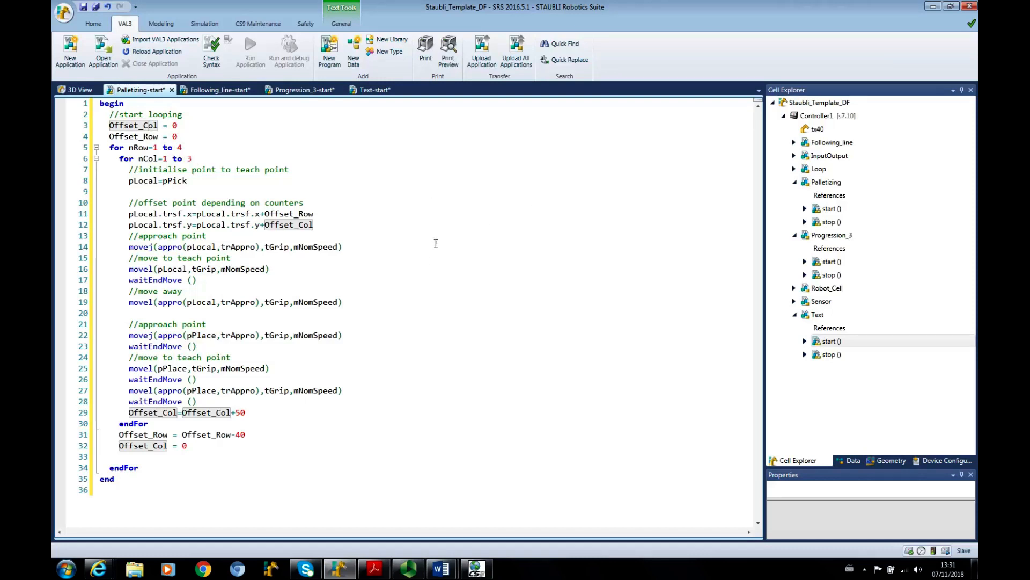
pyautogui.moveTo(456, 340)
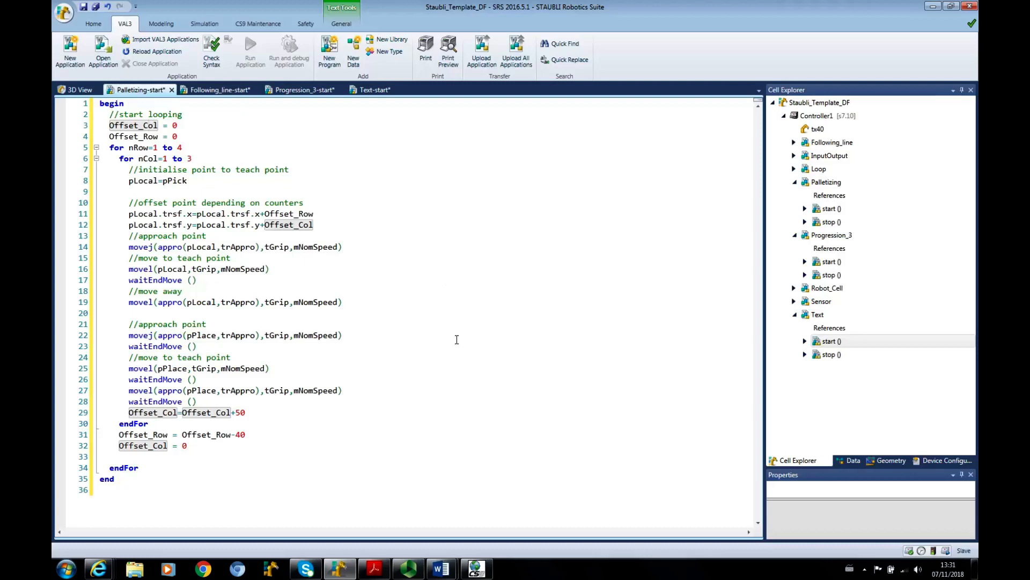
pyautogui.moveTo(756, 357)
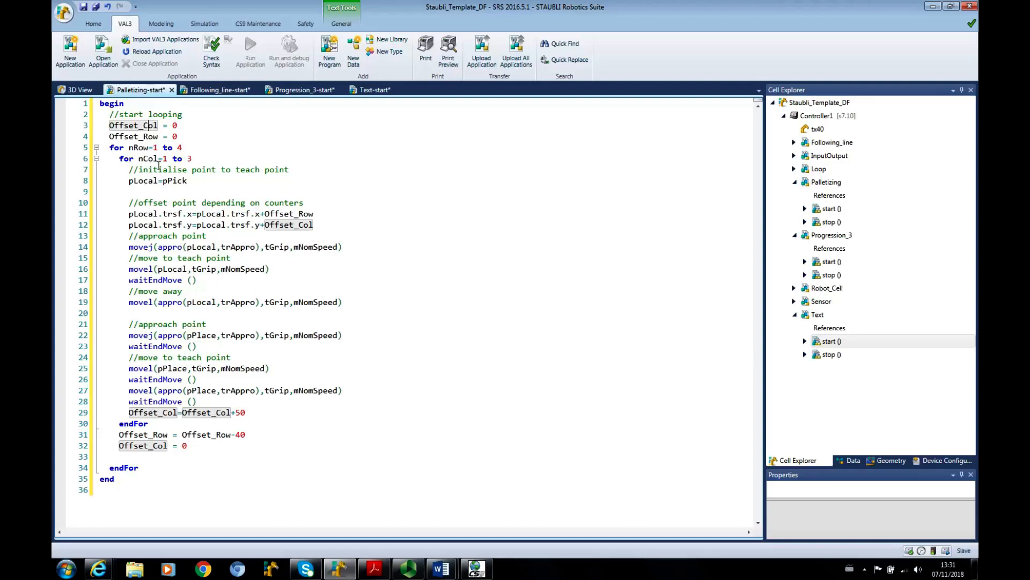
# Declare nRow as num data, then select the pPick point name on line 6.
pyautogui.rightClick(157, 151)
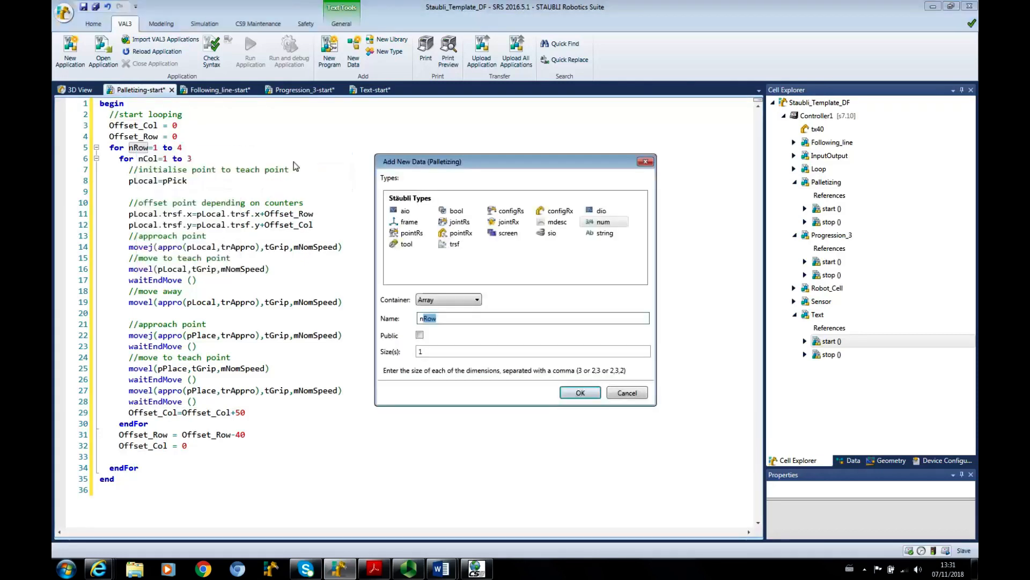
pyautogui.click(626, 392)
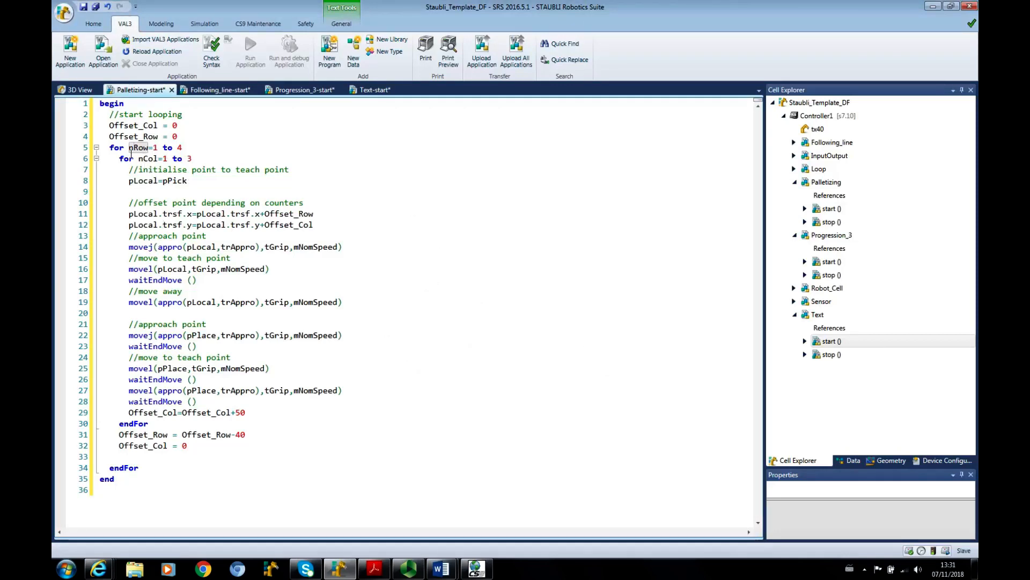
pyautogui.moveTo(259, 175)
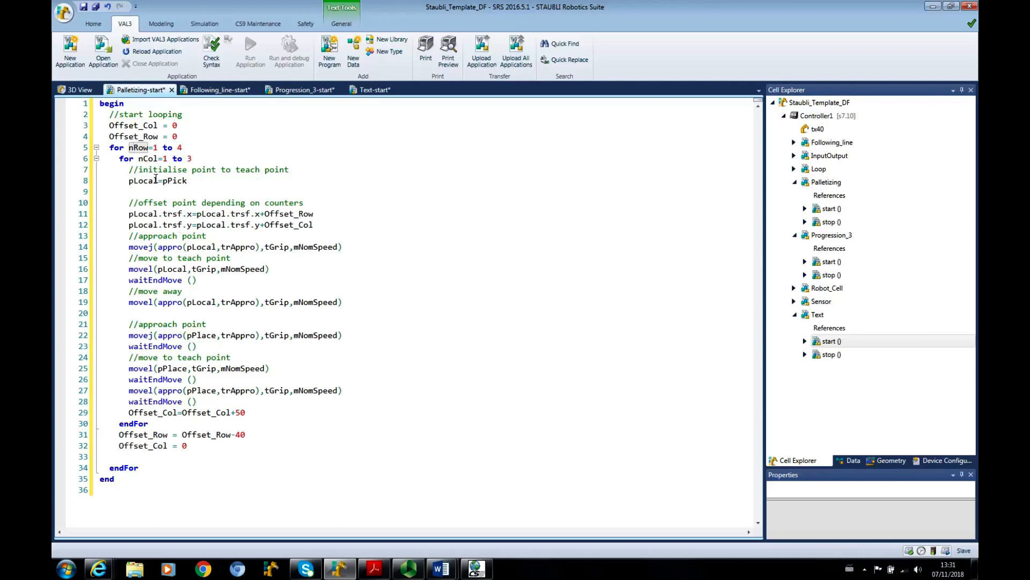
pyautogui.doubleClick(173, 181)
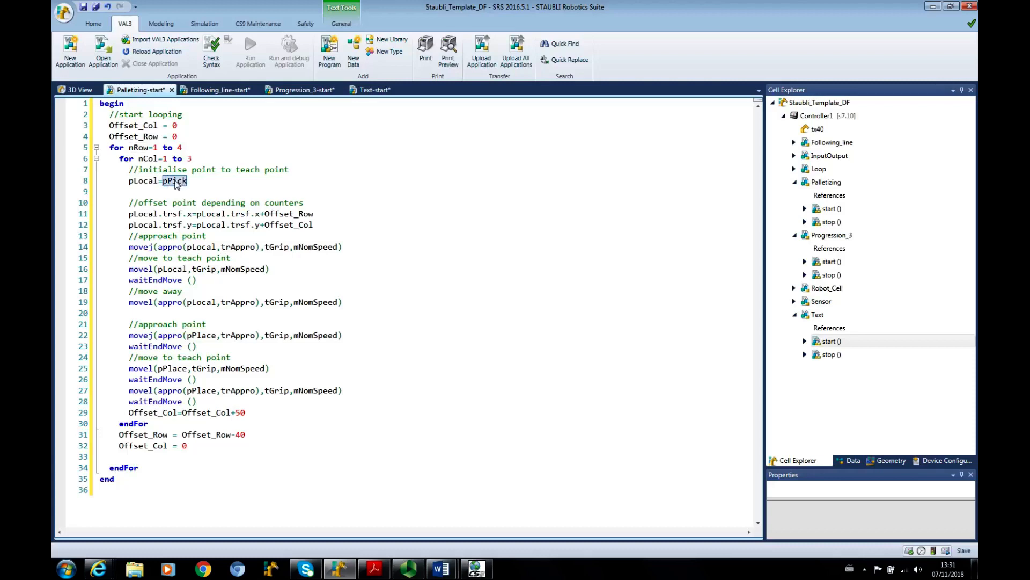
pyautogui.click(141, 181)
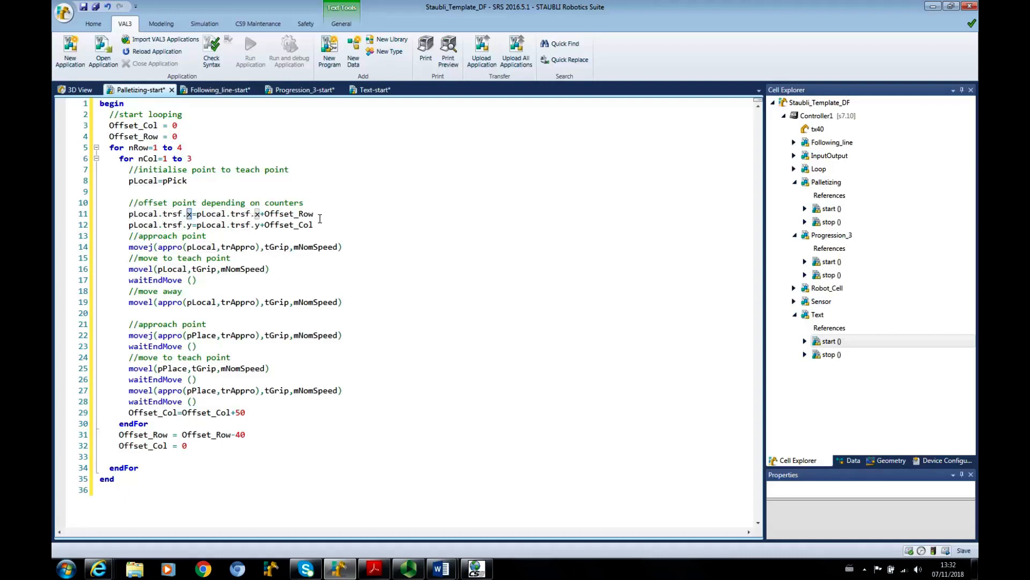
pyautogui.doubleClick(289, 213)
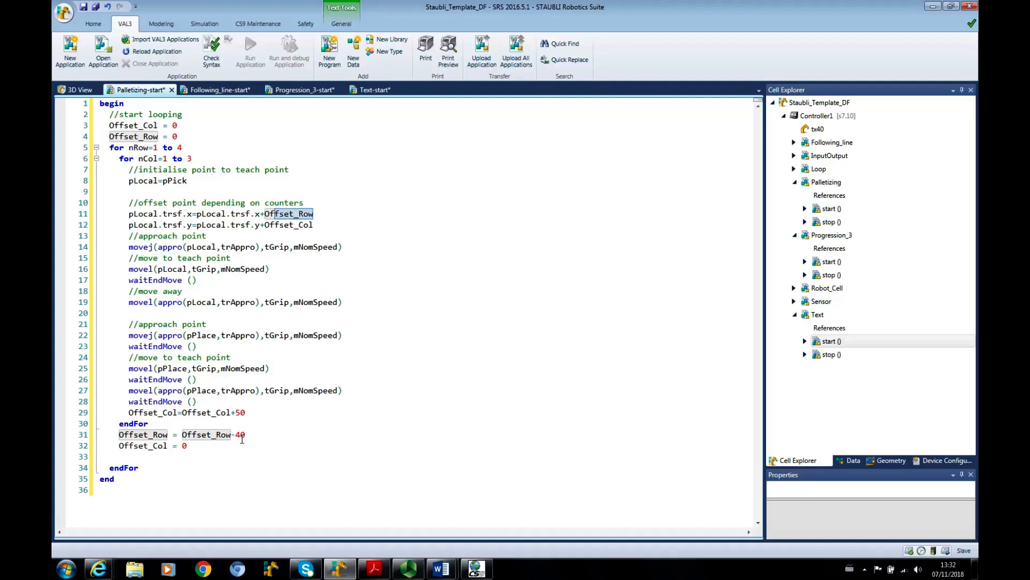
pyautogui.moveTo(390, 210)
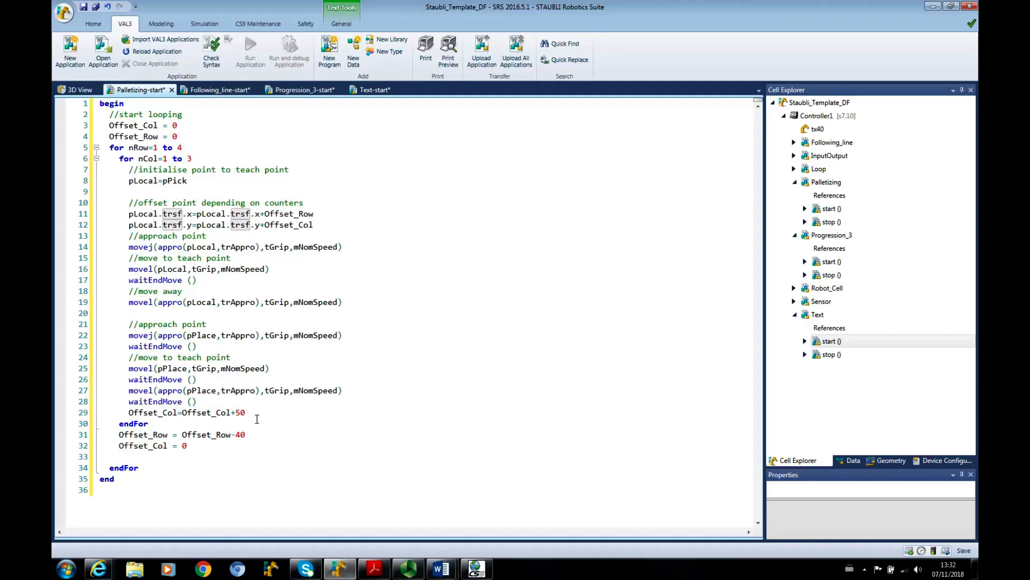
pyautogui.doubleClick(184, 413)
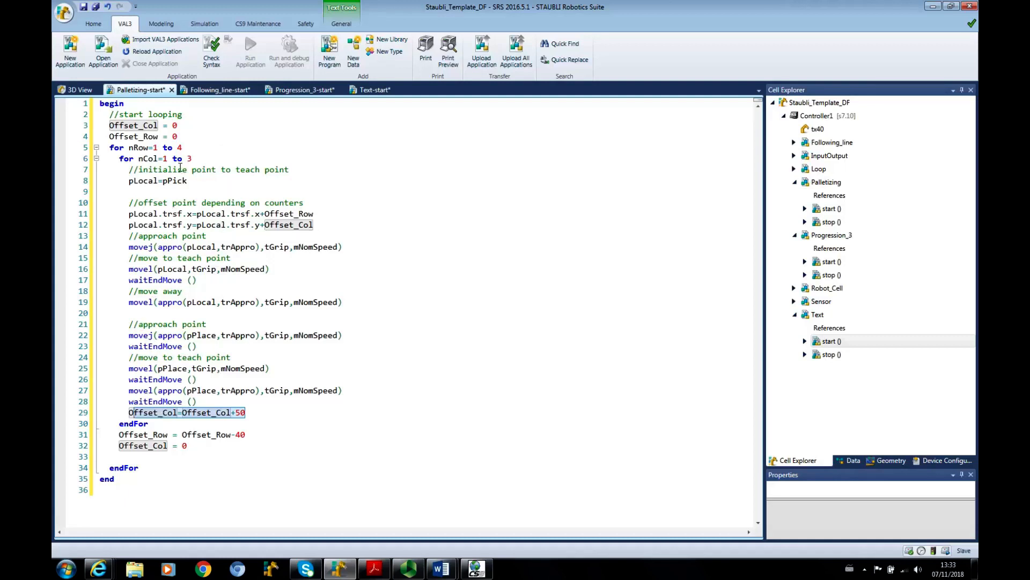
pyautogui.moveTo(249, 316)
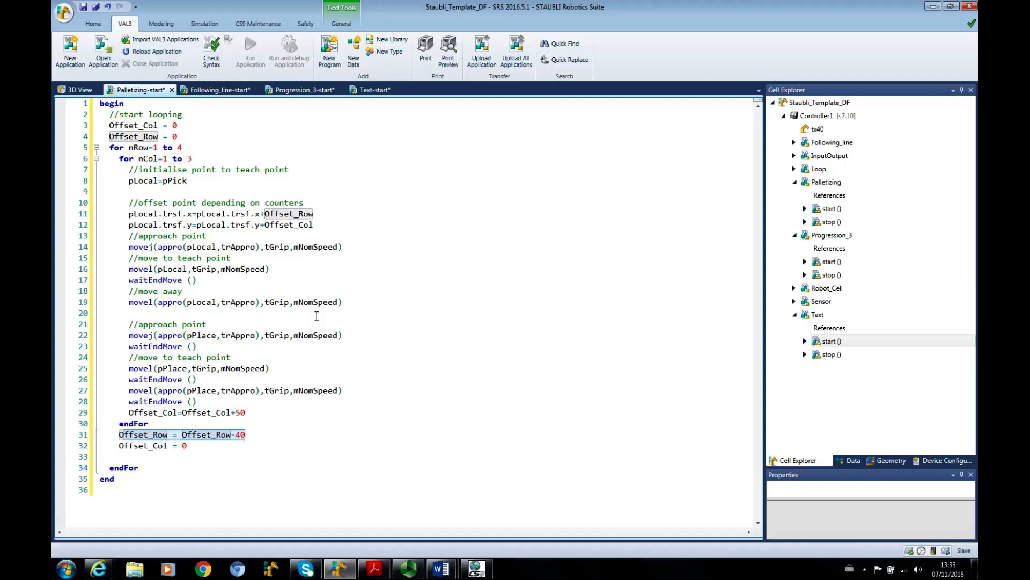
pyautogui.moveTo(286, 213)
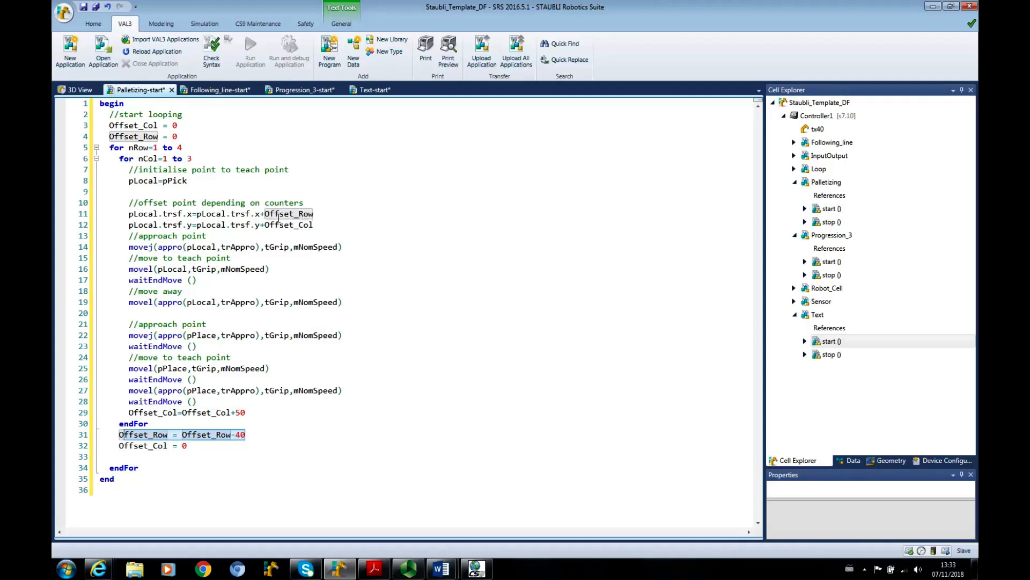
pyautogui.click(140, 445)
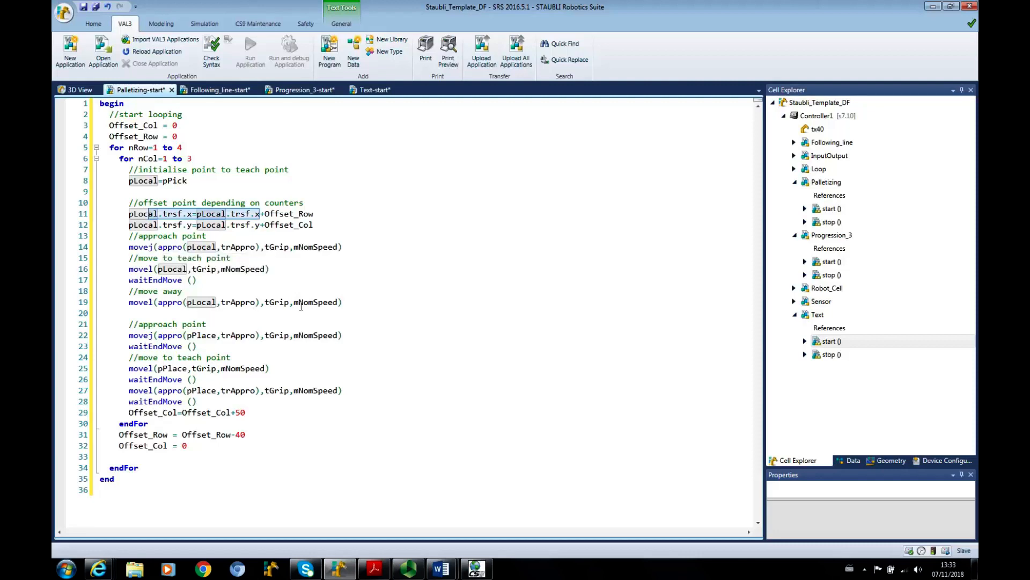
pyautogui.click(276, 302)
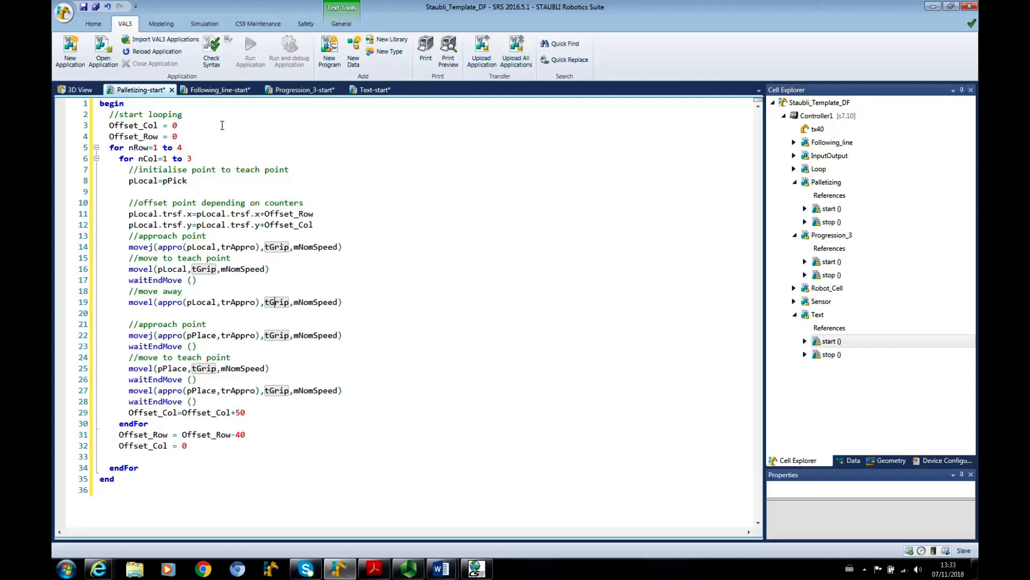
pyautogui.click(217, 89)
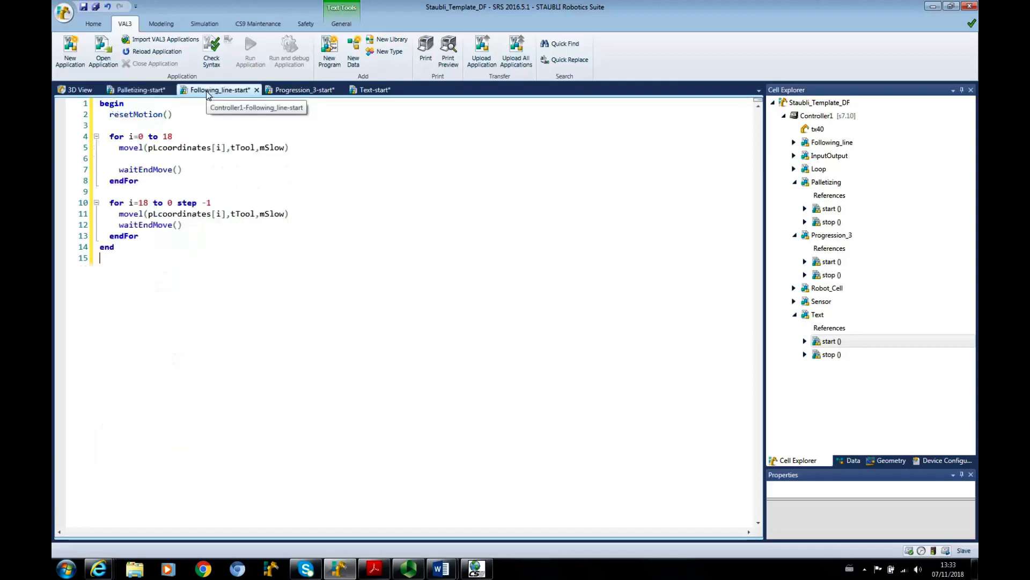
pyautogui.moveTo(177, 273)
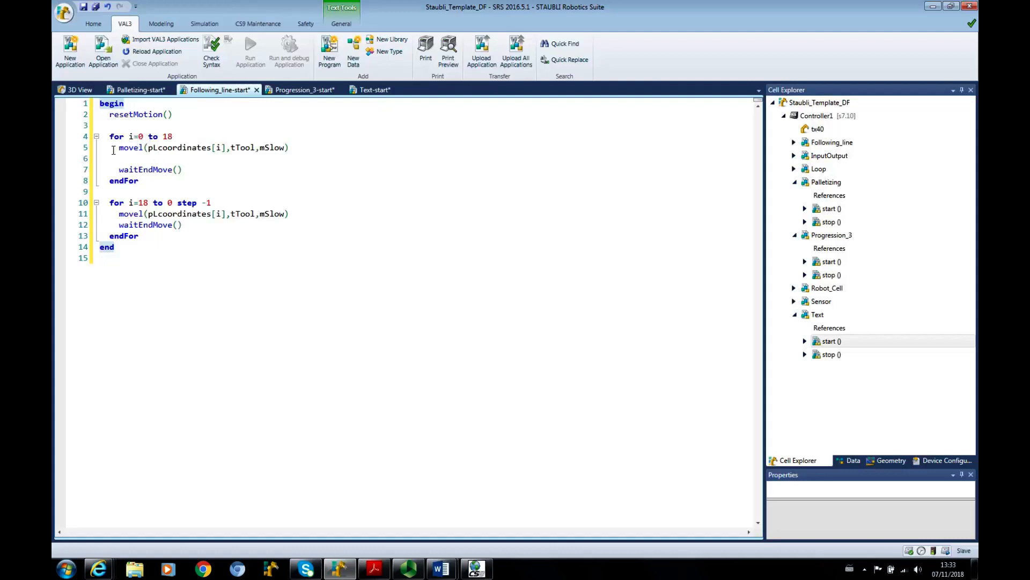
pyautogui.moveTo(257, 352)
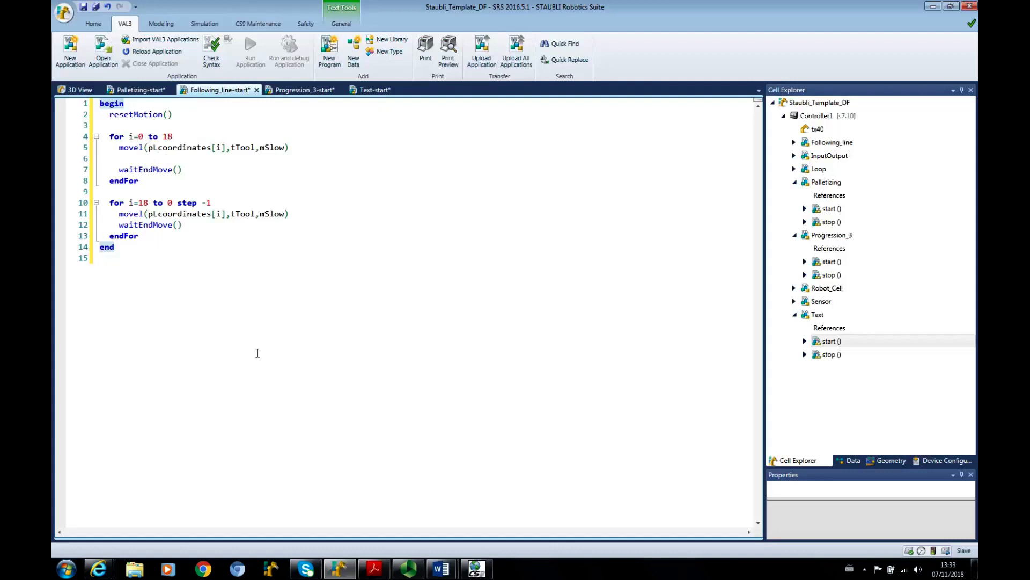
pyautogui.moveTo(460, 284)
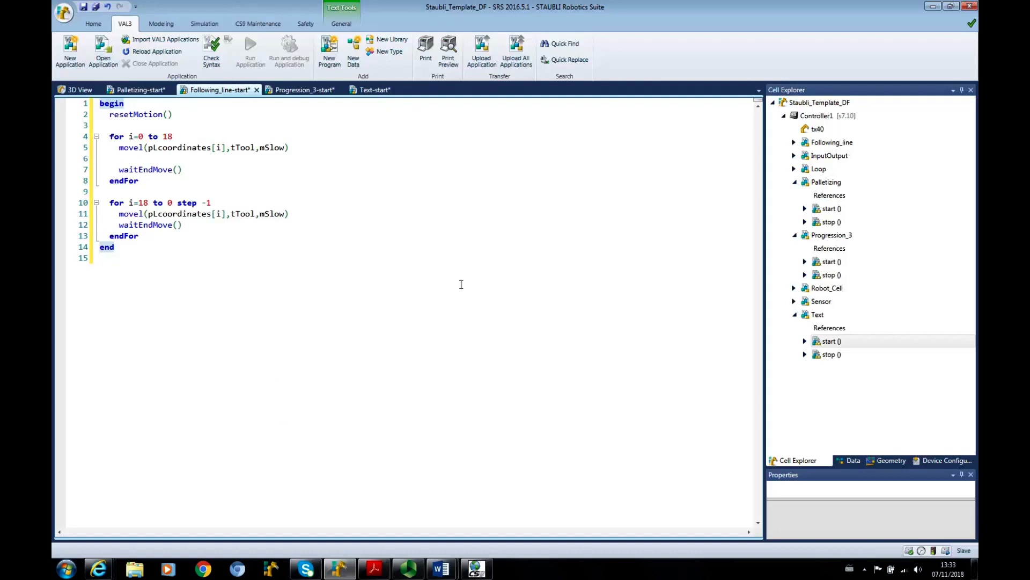
pyautogui.click(100, 257)
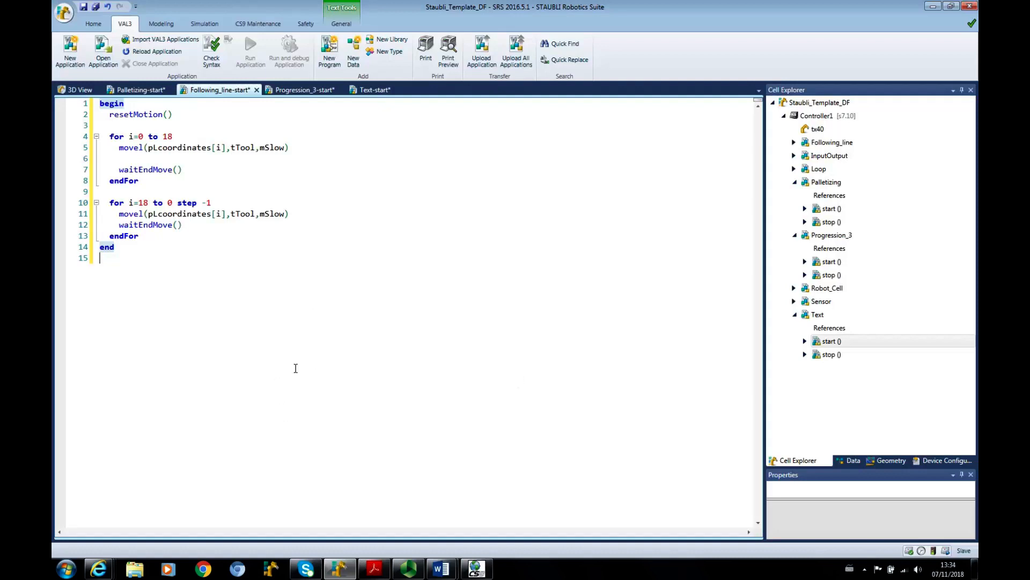
pyautogui.moveTo(318, 362)
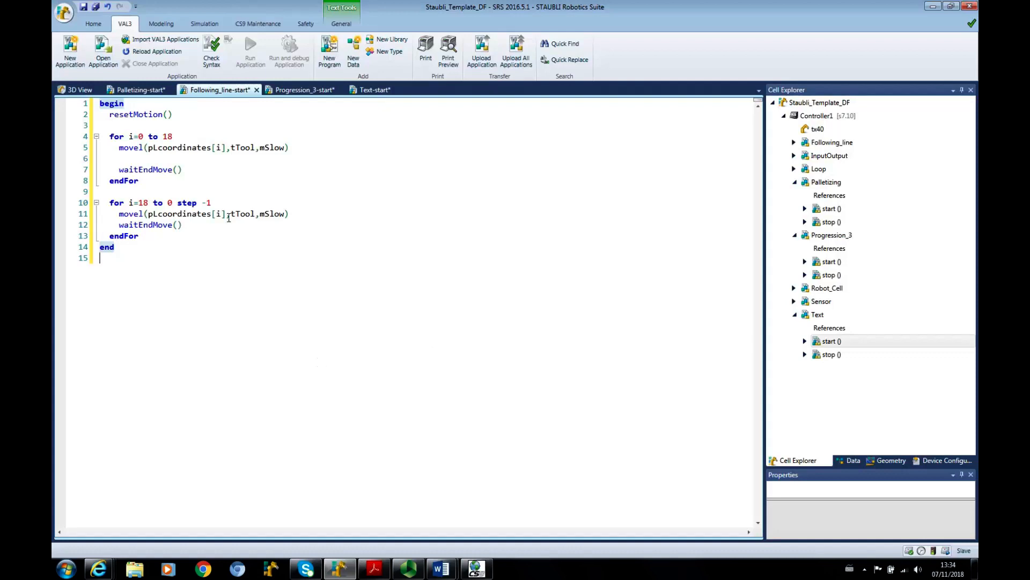
pyautogui.moveTo(226, 147)
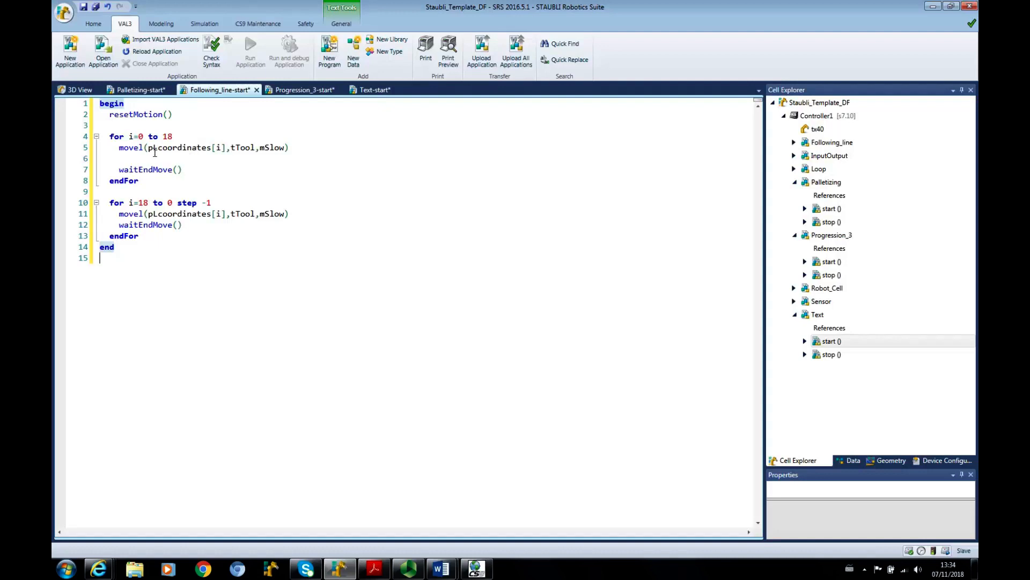
pyautogui.doubleClick(179, 147)
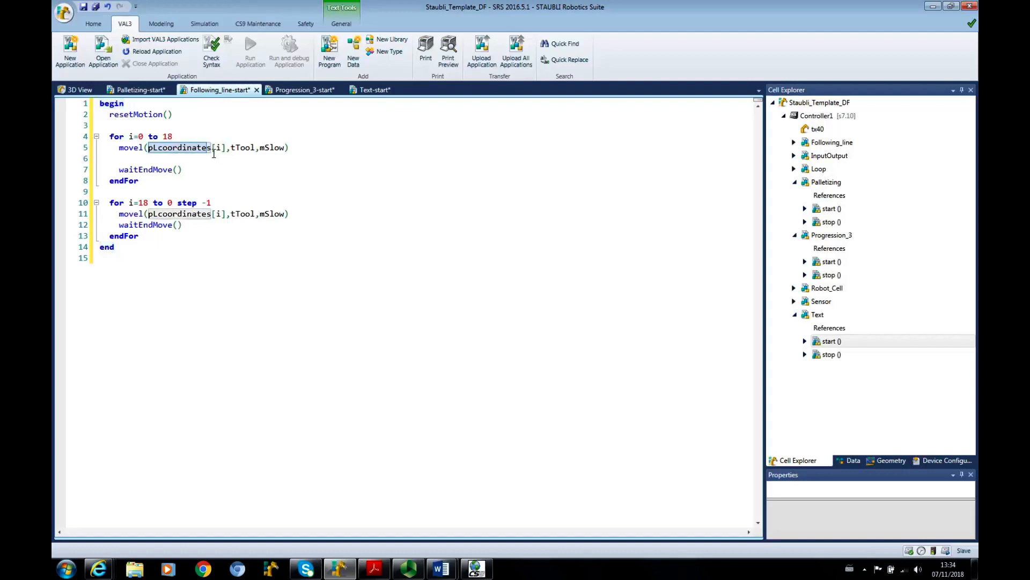
# Add pLcoordinates as new pointRx data in a 19-element array.
pyautogui.rightClick(181, 147)
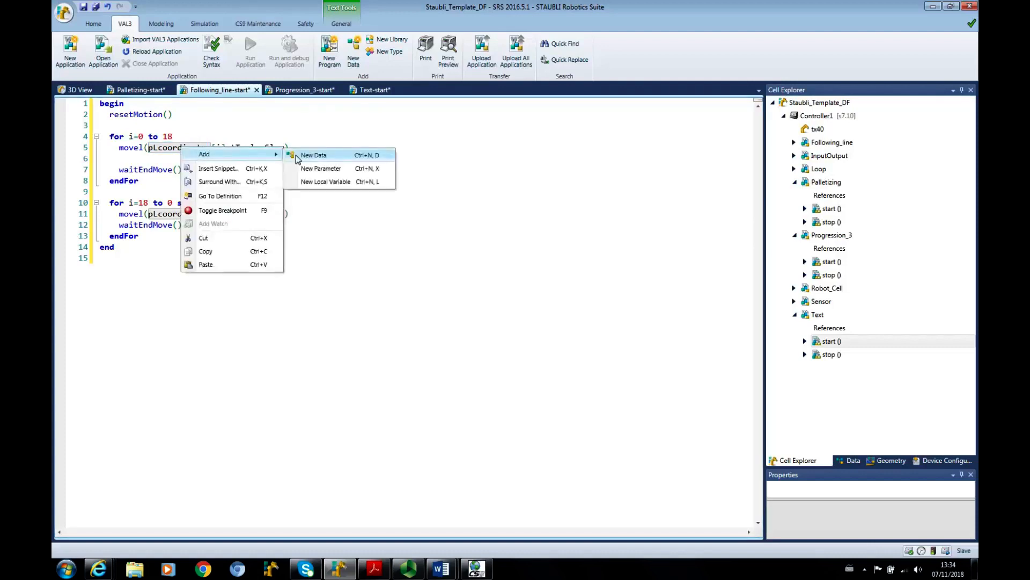
pyautogui.click(314, 155)
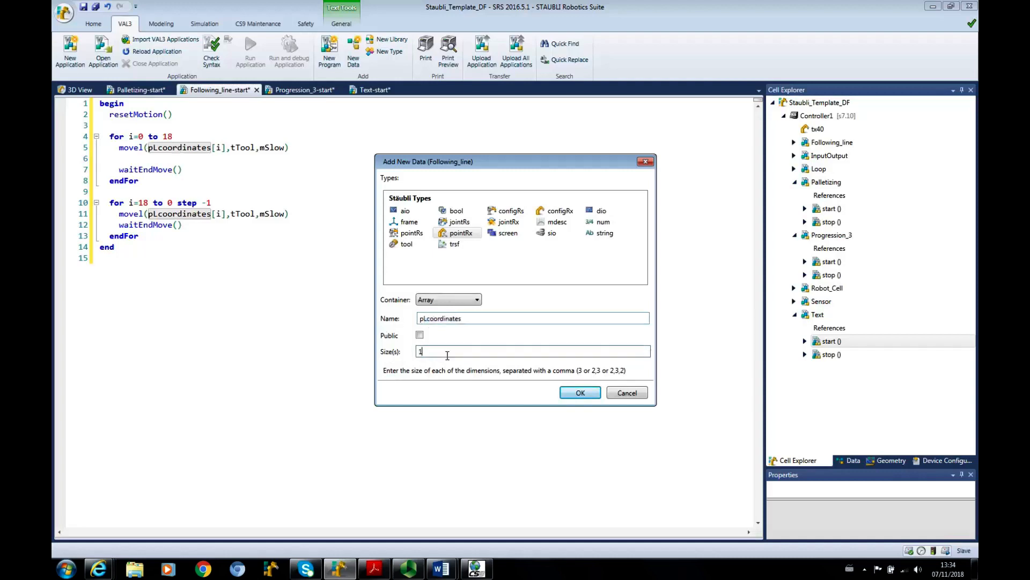
pyautogui.write('19')
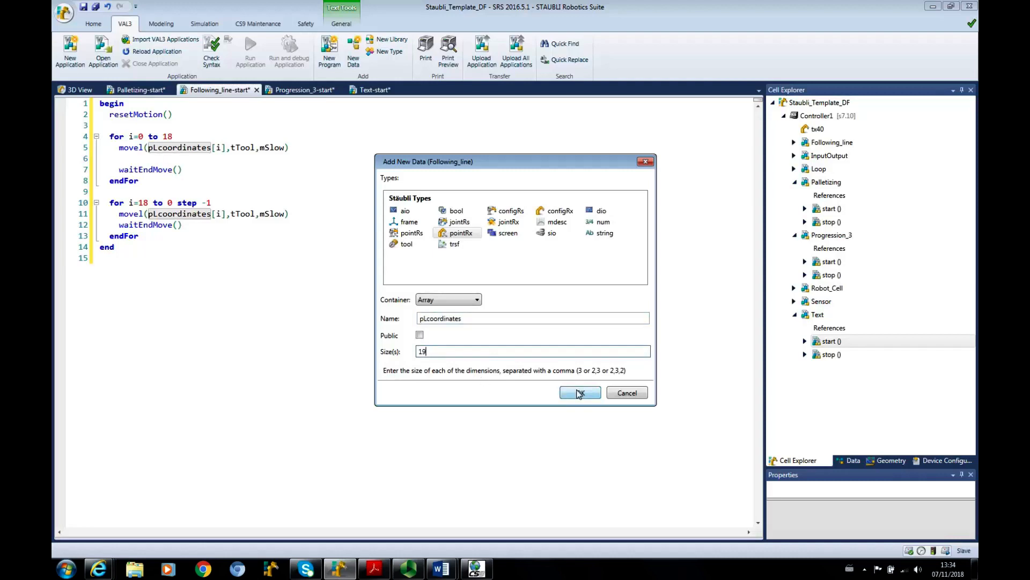
pyautogui.click(580, 392)
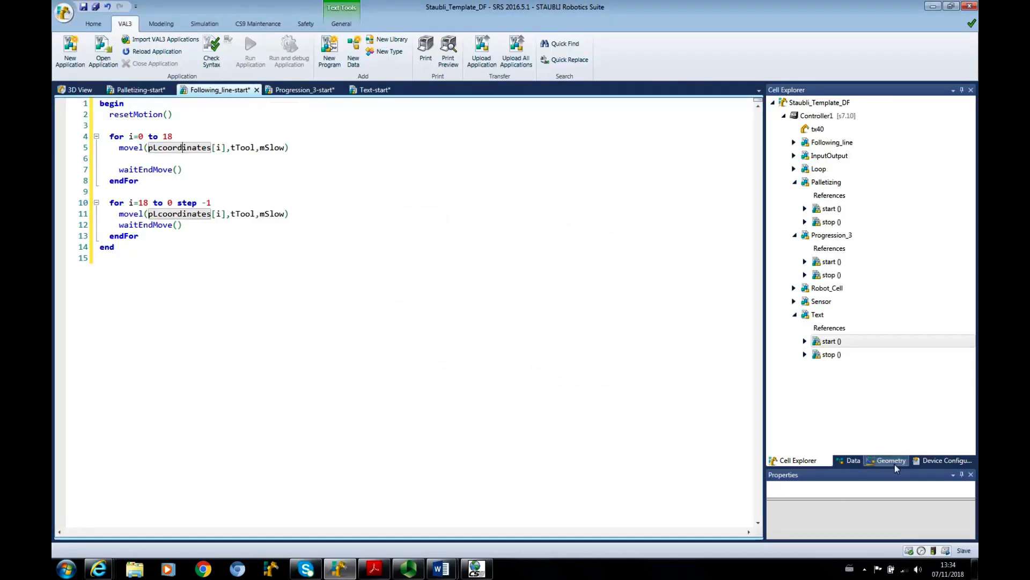
# Expand Following_line's pLcoordinates in the Geometry tree and open its data table.
pyautogui.click(890, 460)
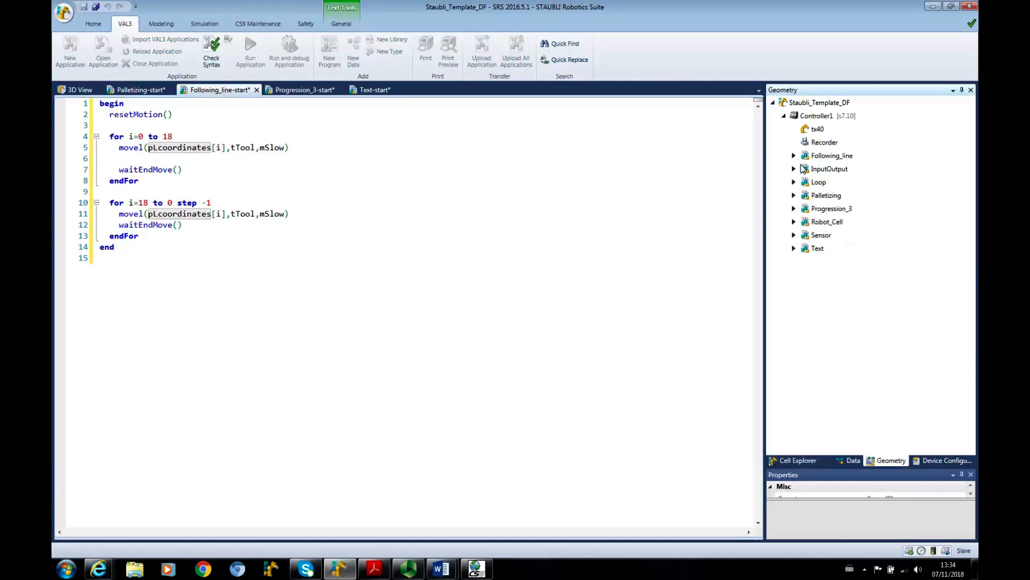
pyautogui.click(793, 155)
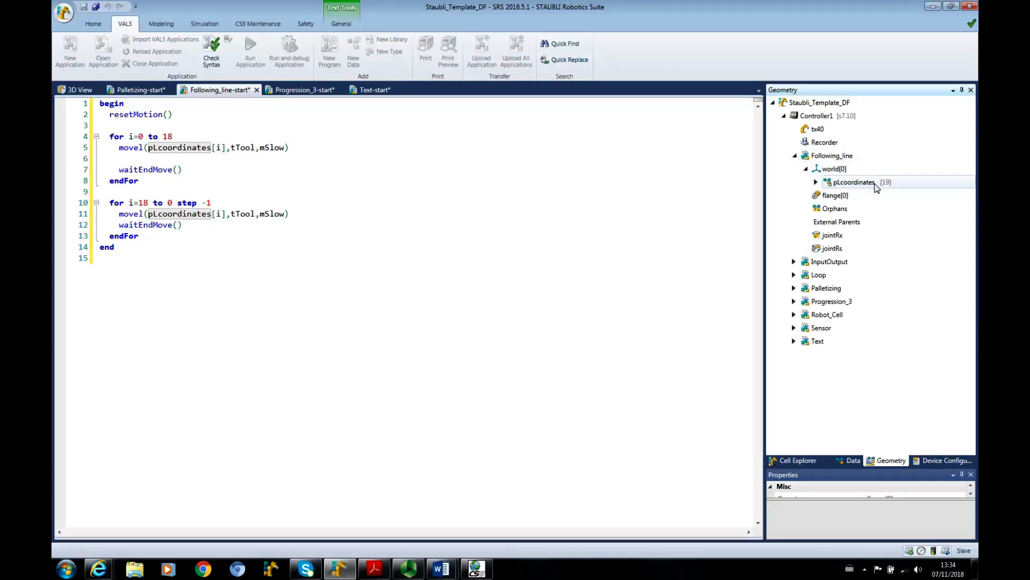
pyautogui.click(815, 182)
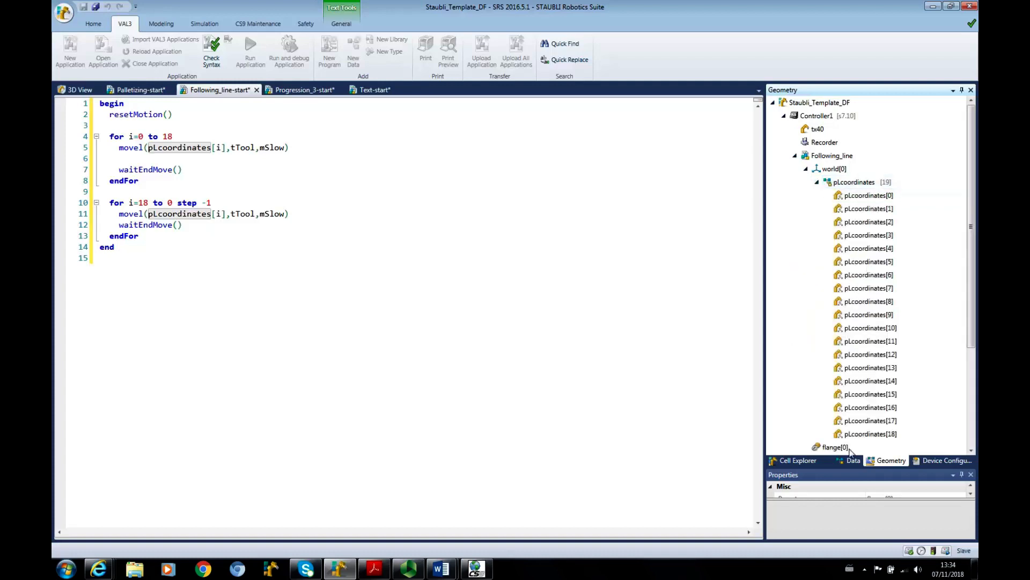
pyautogui.doubleClick(854, 182)
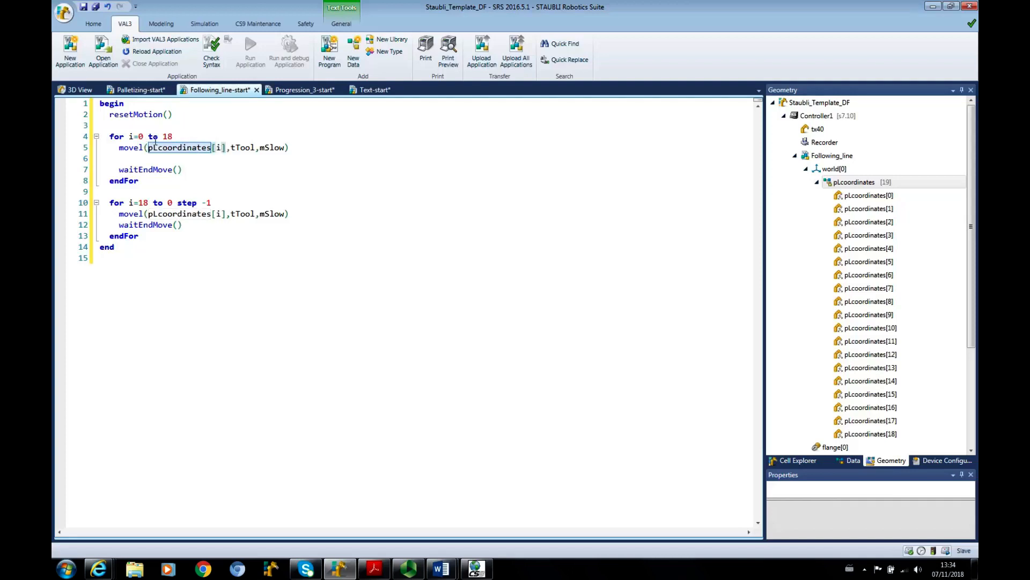
pyautogui.doubleClick(852, 182)
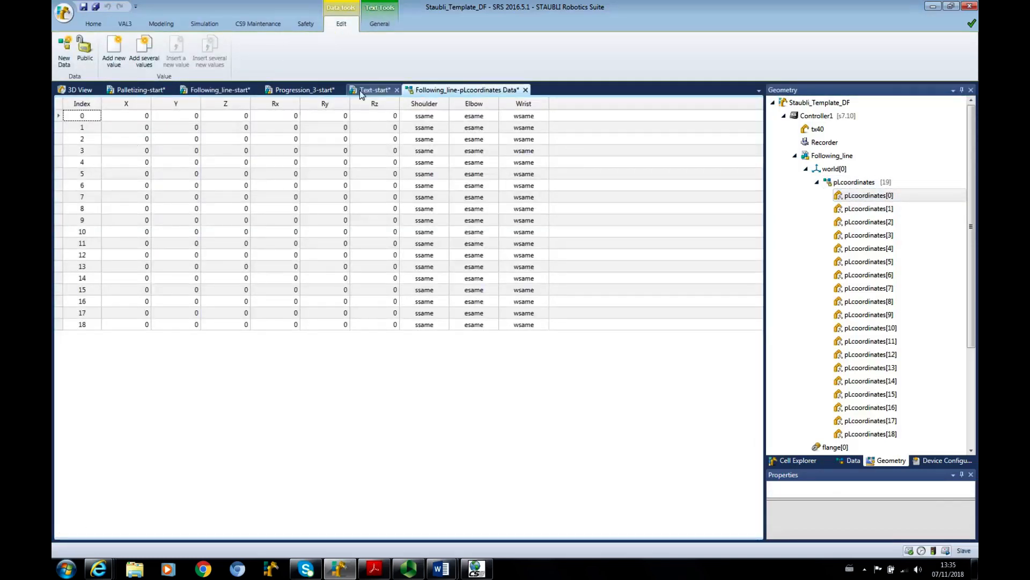
# Compare the code with the data table, selecting point index 1, then return to the code.
pyautogui.click(219, 89)
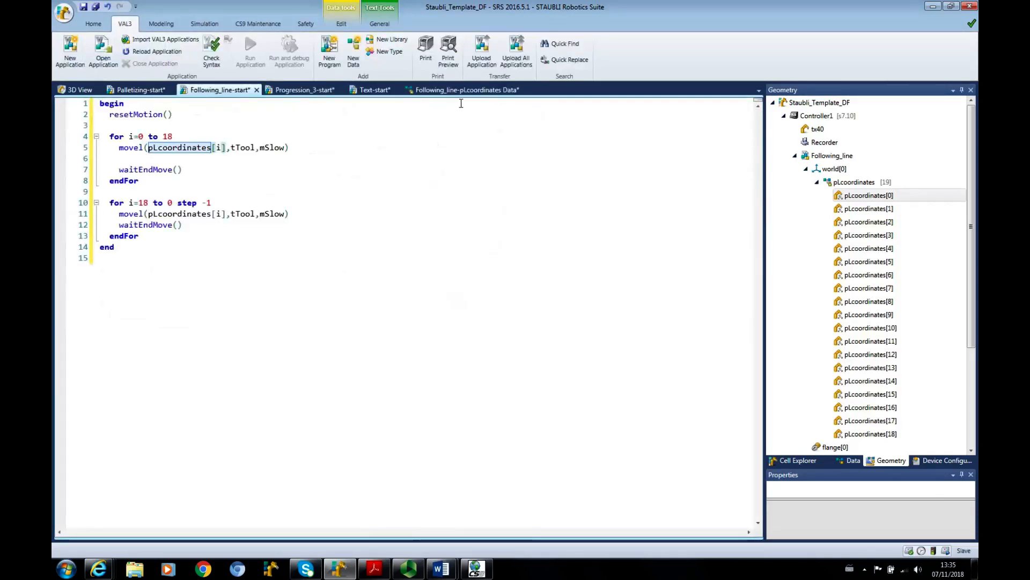
pyautogui.click(466, 90)
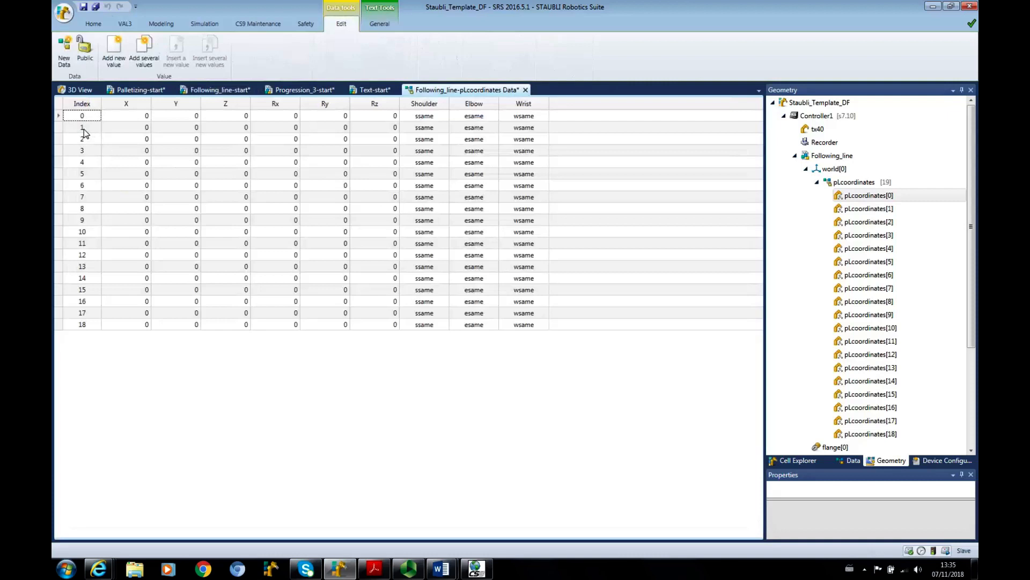
pyautogui.click(81, 127)
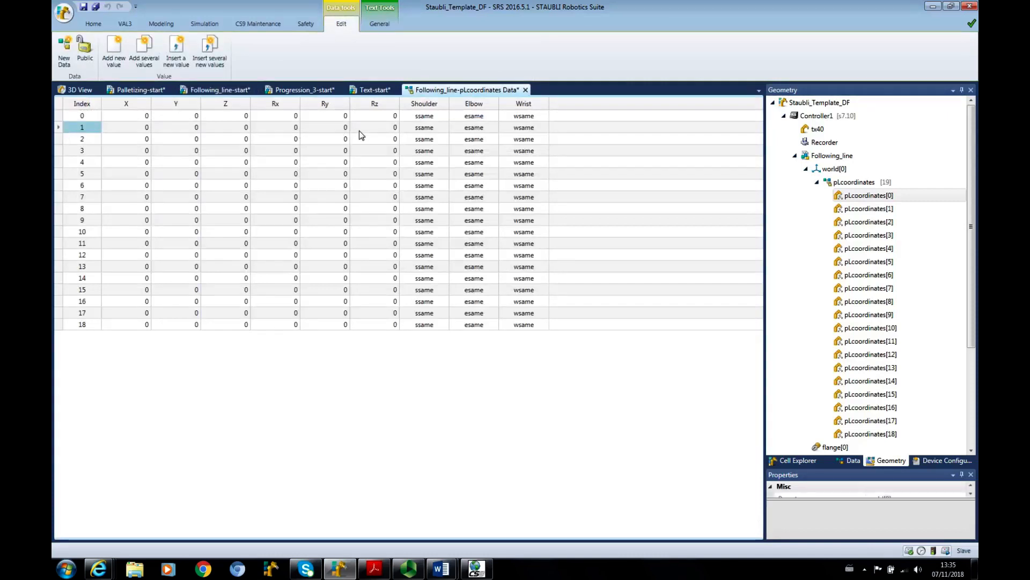
pyautogui.moveTo(406, 101)
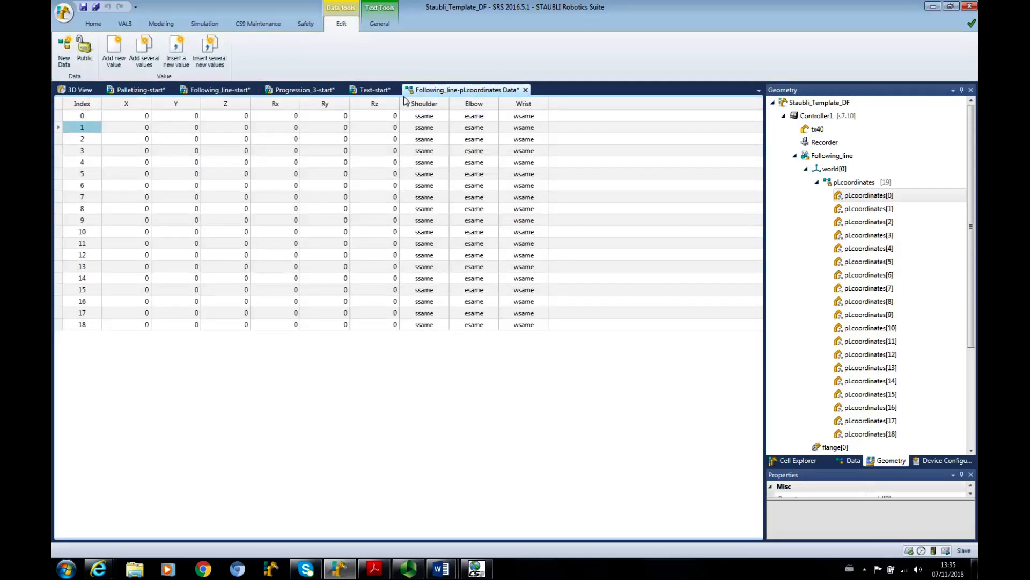
pyautogui.click(219, 90)
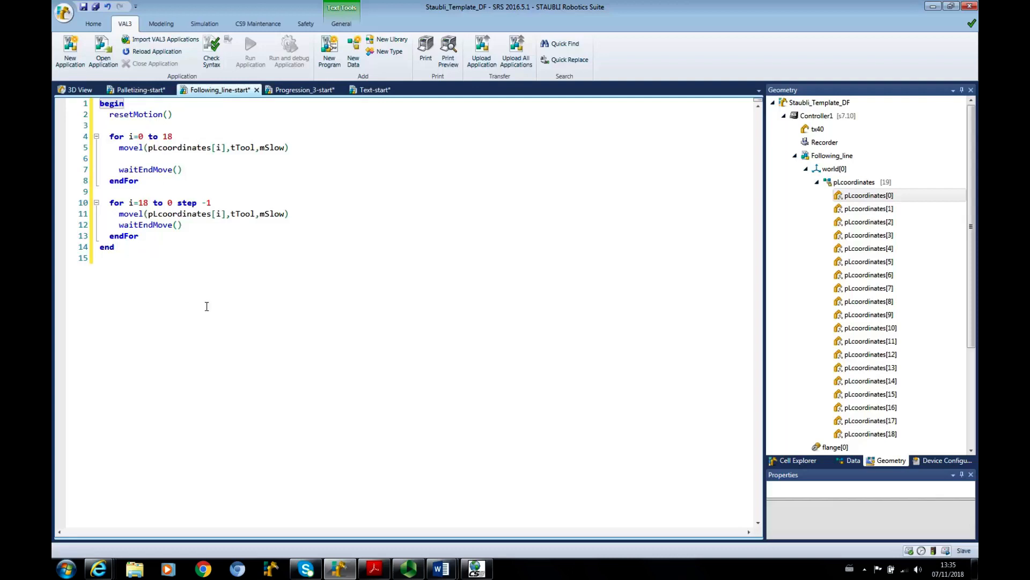
pyautogui.moveTo(305, 327)
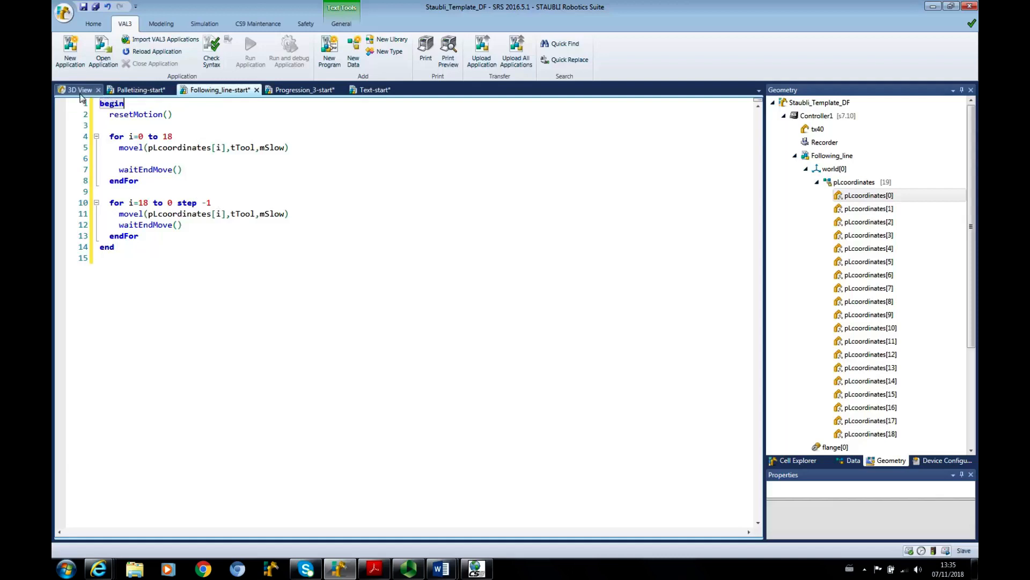
# Show the 3D cell scene and general commands, then switch to Progression_3-start.
pyautogui.click(77, 90)
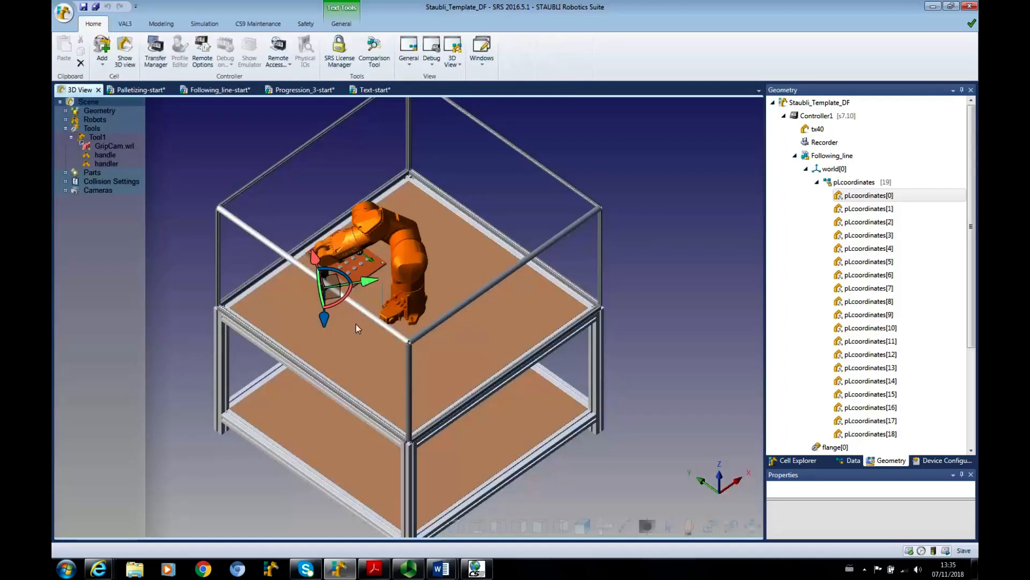
pyautogui.moveTo(217, 90)
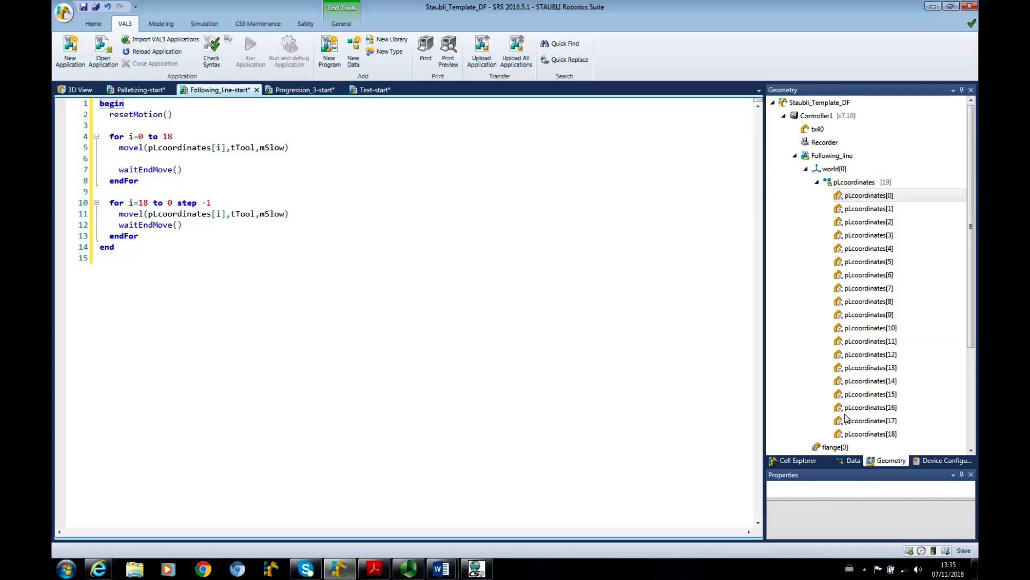
pyautogui.moveTo(93, 24)
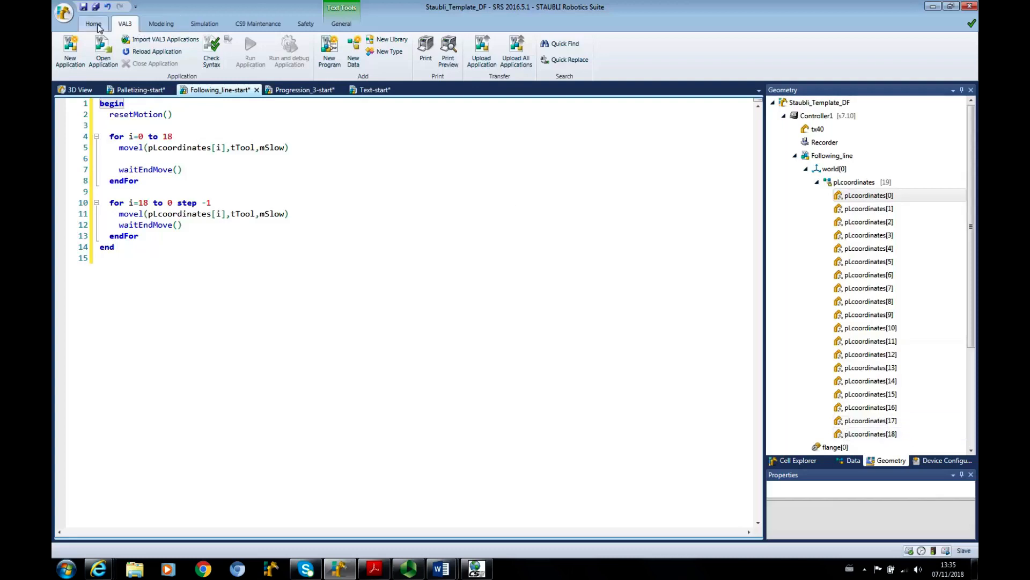
pyautogui.click(93, 24)
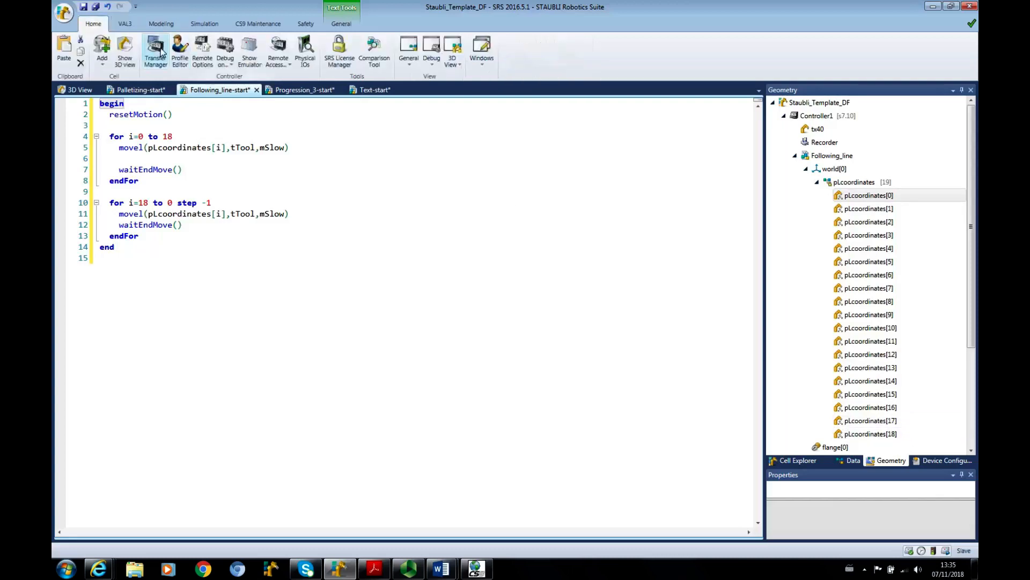
pyautogui.moveTo(155, 49)
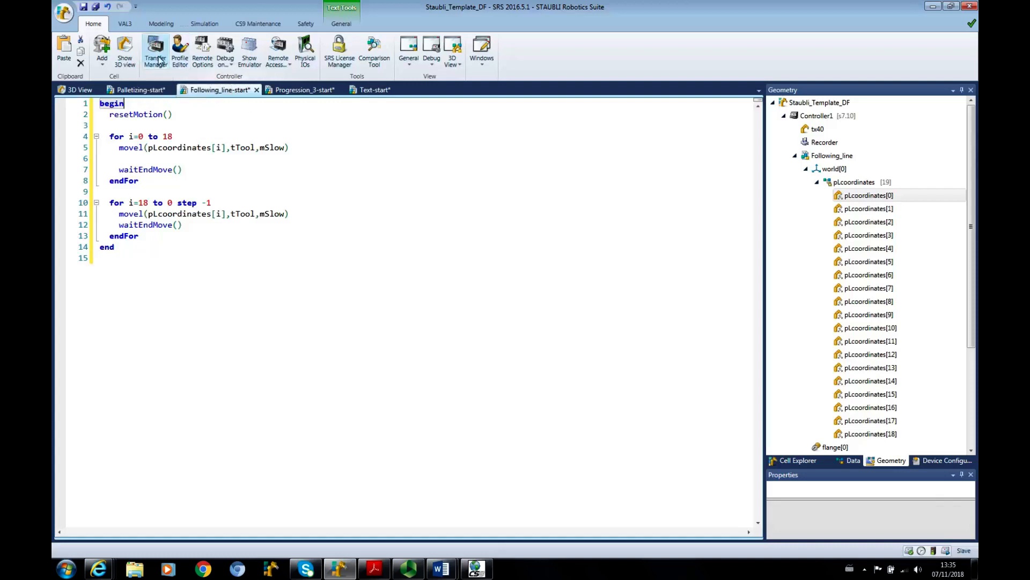
pyautogui.moveTo(468, 187)
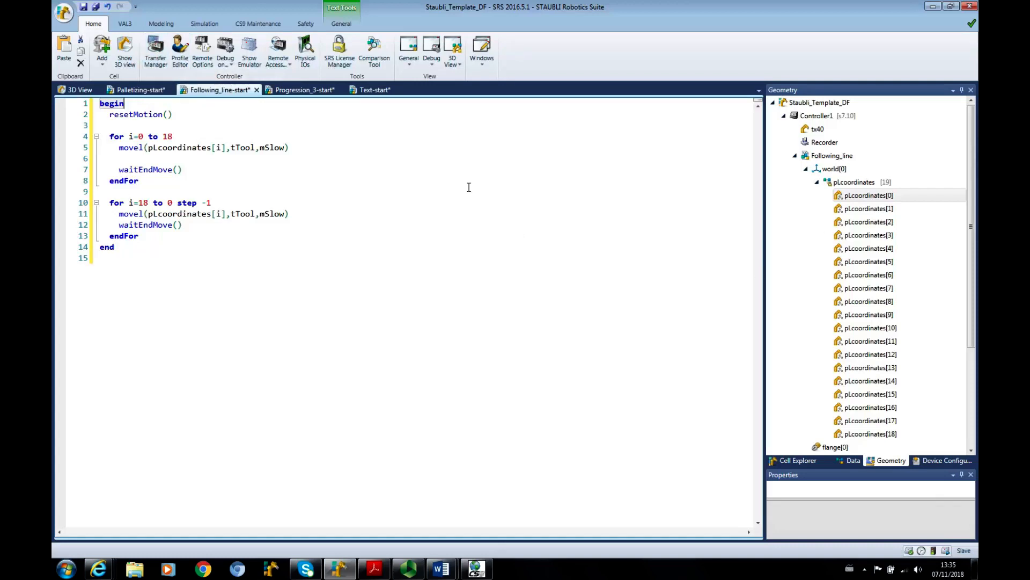
pyautogui.moveTo(155, 49)
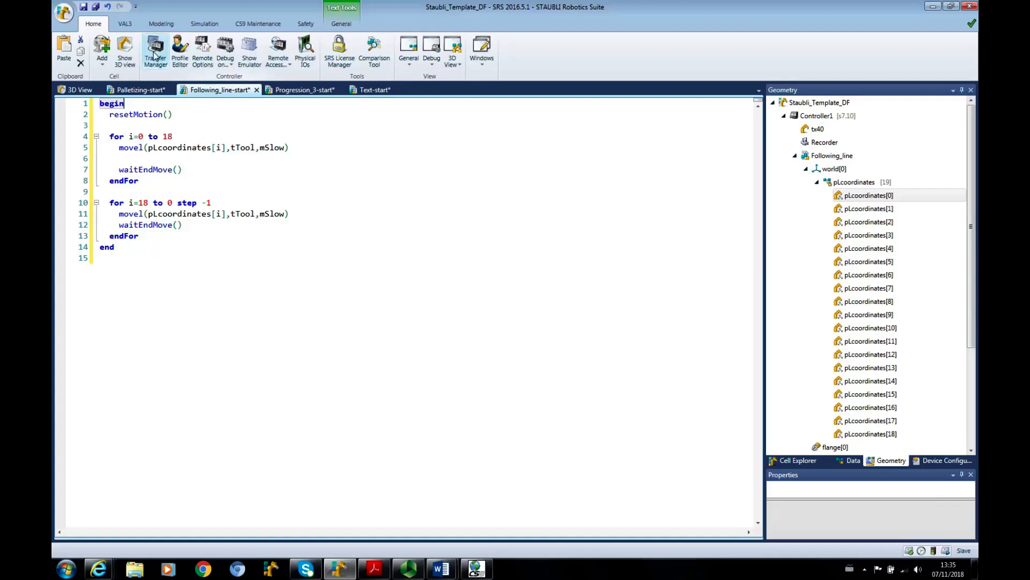
pyautogui.moveTo(864, 402)
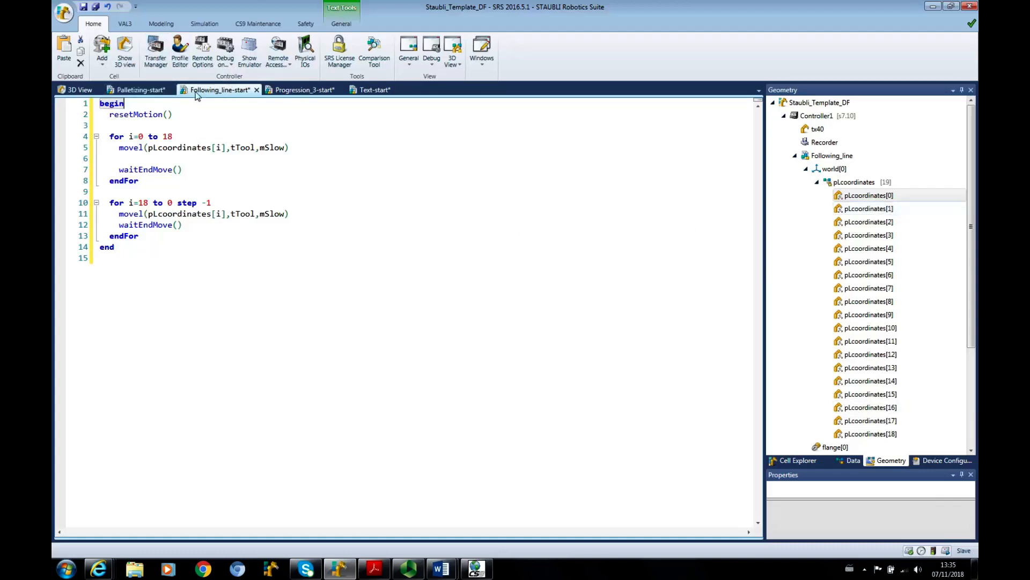
pyautogui.moveTo(301, 90)
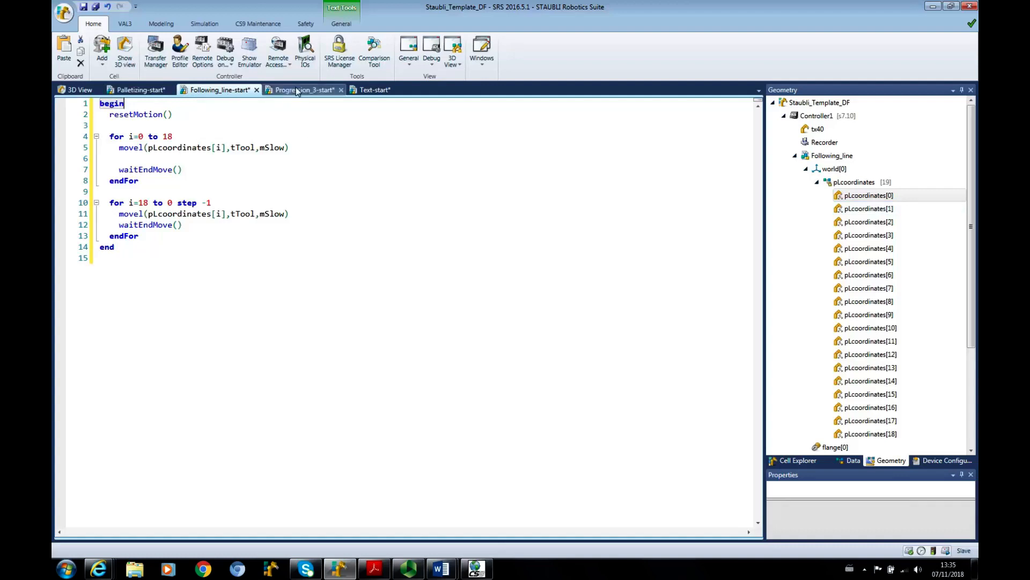
pyautogui.click(302, 89)
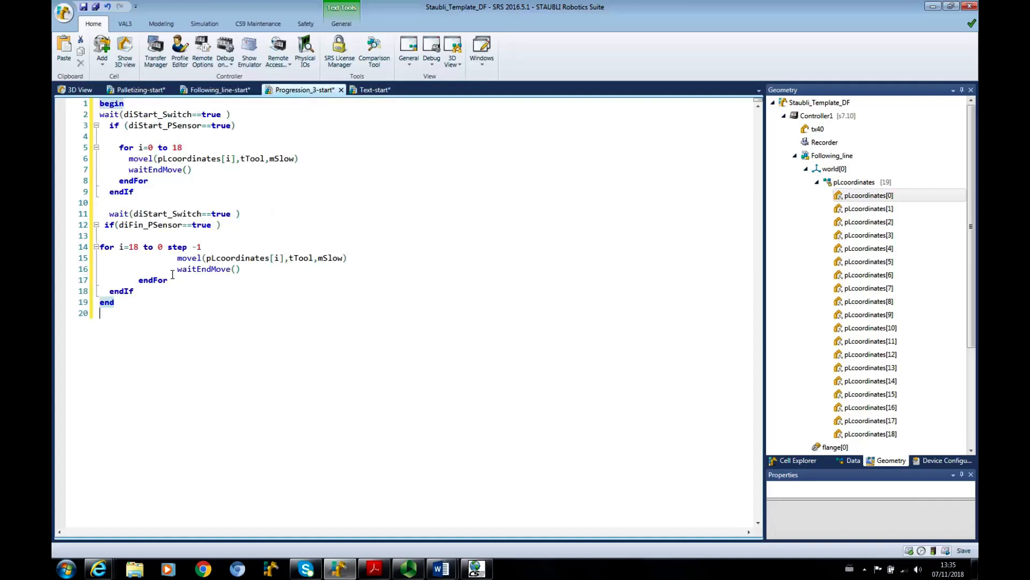
# Return to the Following_line-start program tab.
pyautogui.click(219, 90)
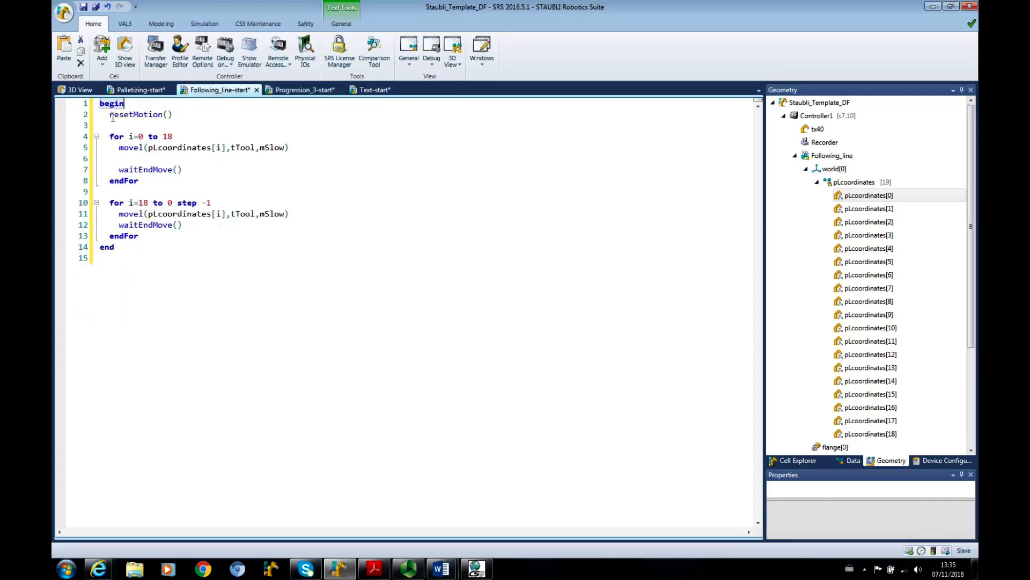
pyautogui.moveTo(302, 90)
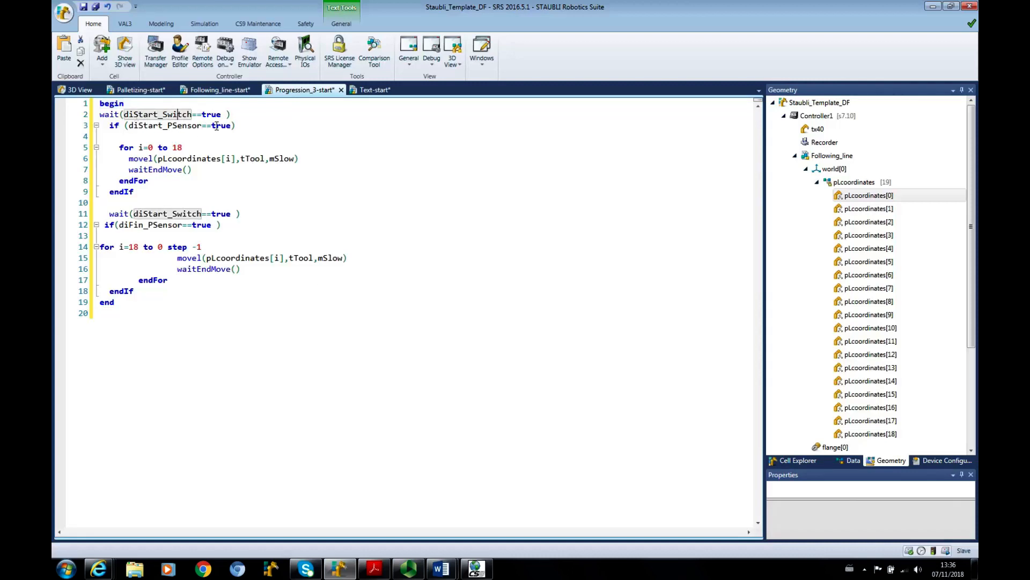
pyautogui.moveTo(359, 302)
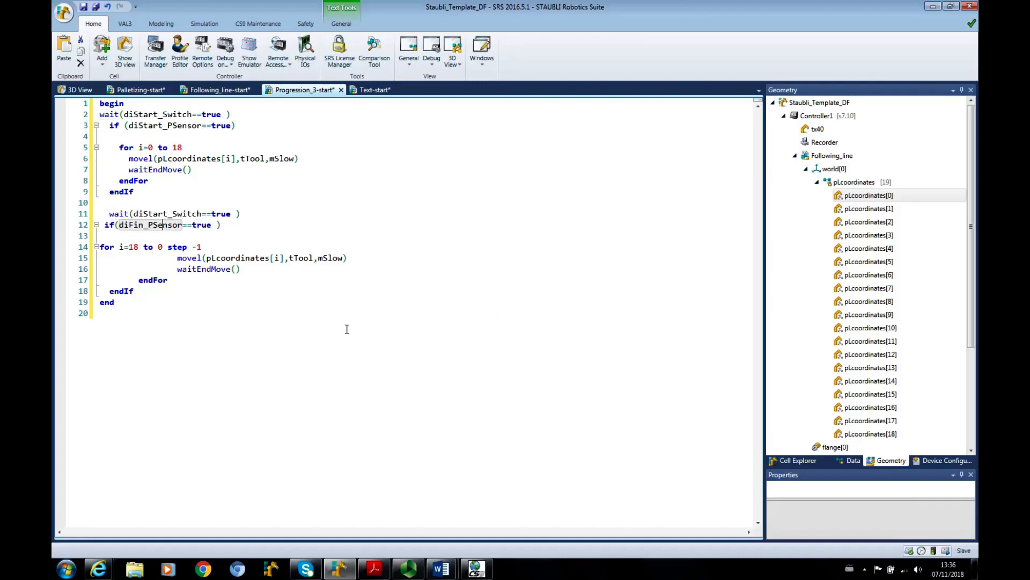
pyautogui.moveTo(403, 336)
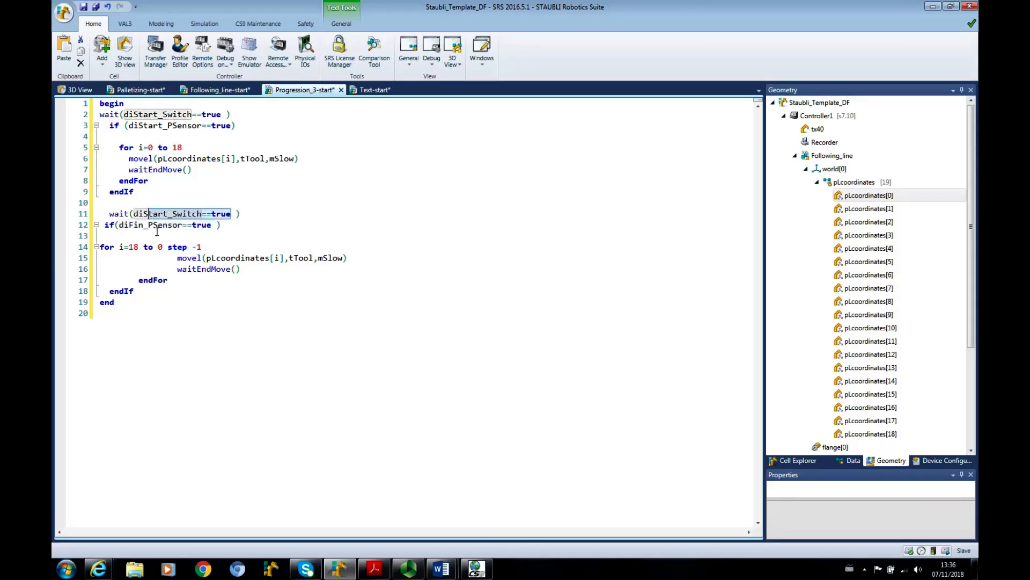
pyautogui.moveTo(430, 409)
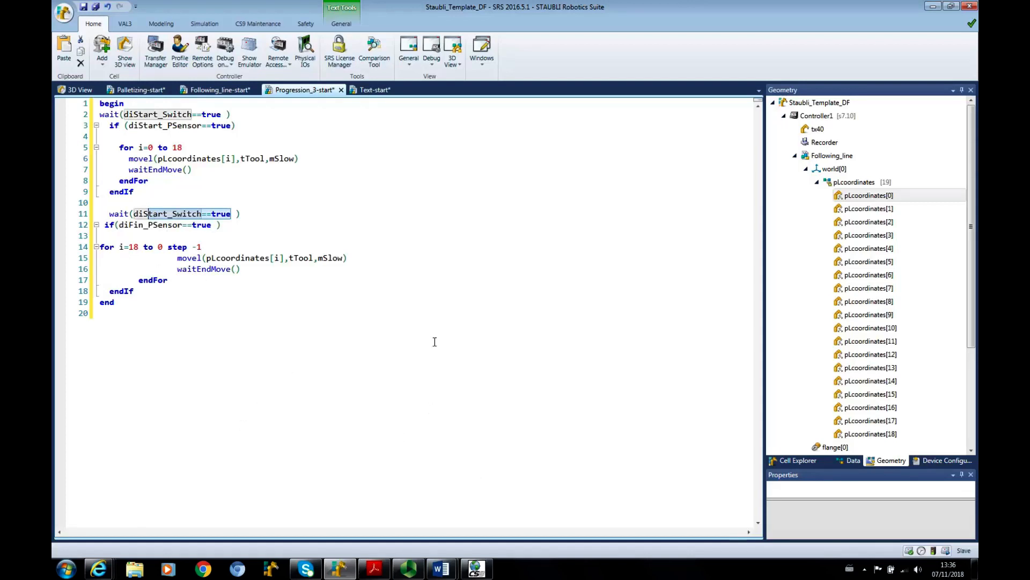
pyautogui.moveTo(309, 267)
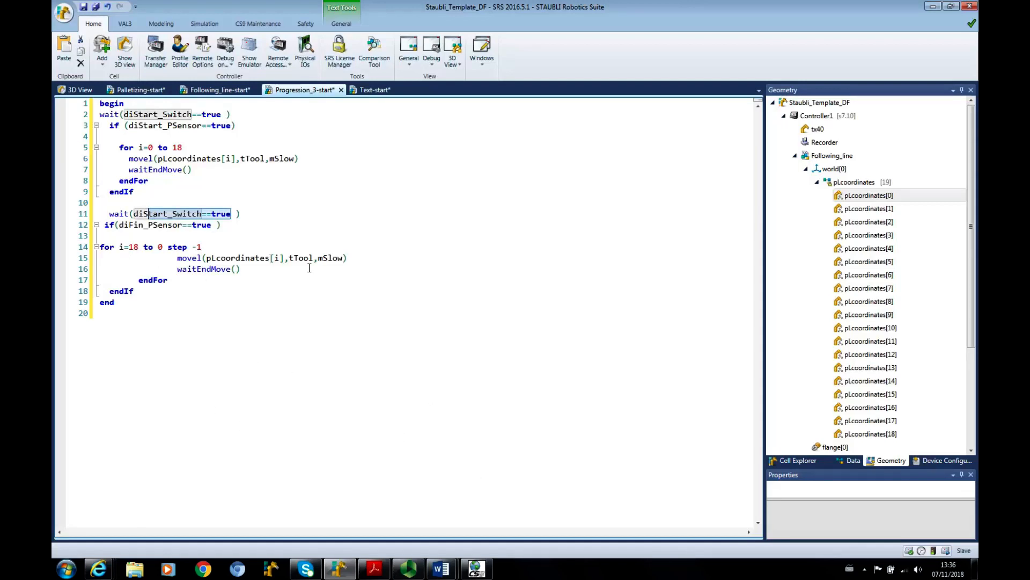
pyautogui.moveTo(298, 390)
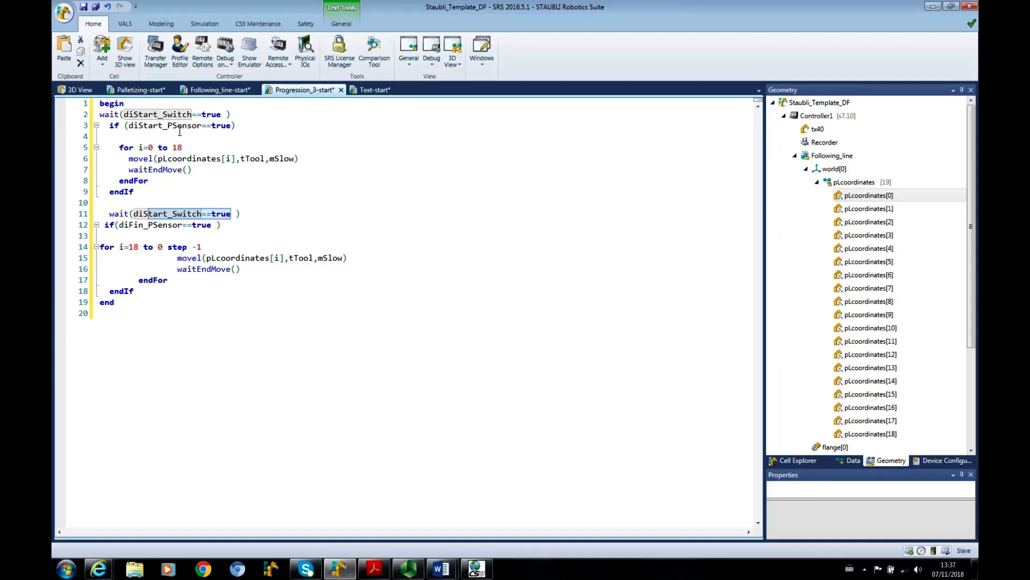
pyautogui.click(174, 126)
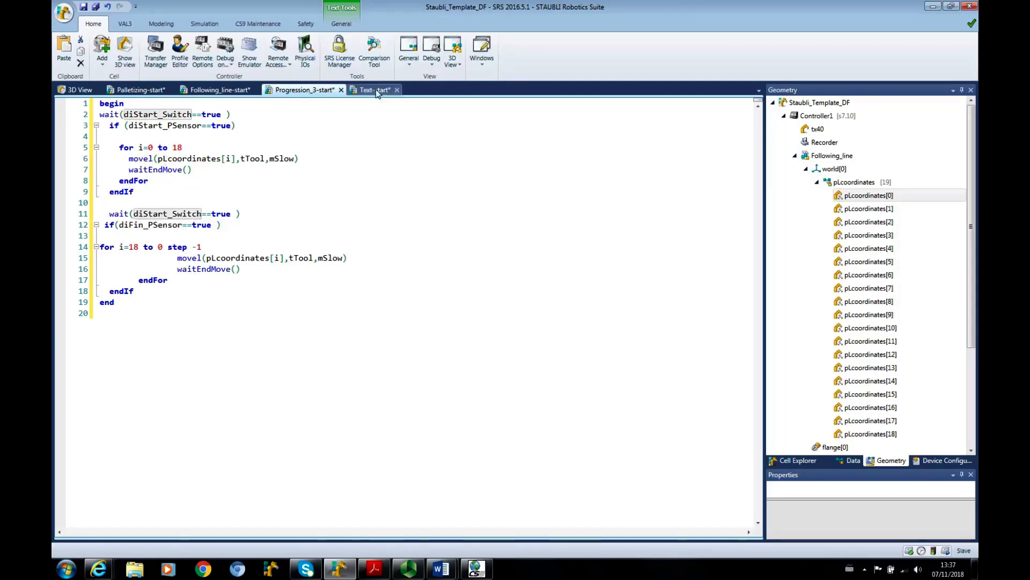
# Switch to Text-start and select its 'Leeds Beckett University' heading string on line 4.
pyautogui.click(374, 90)
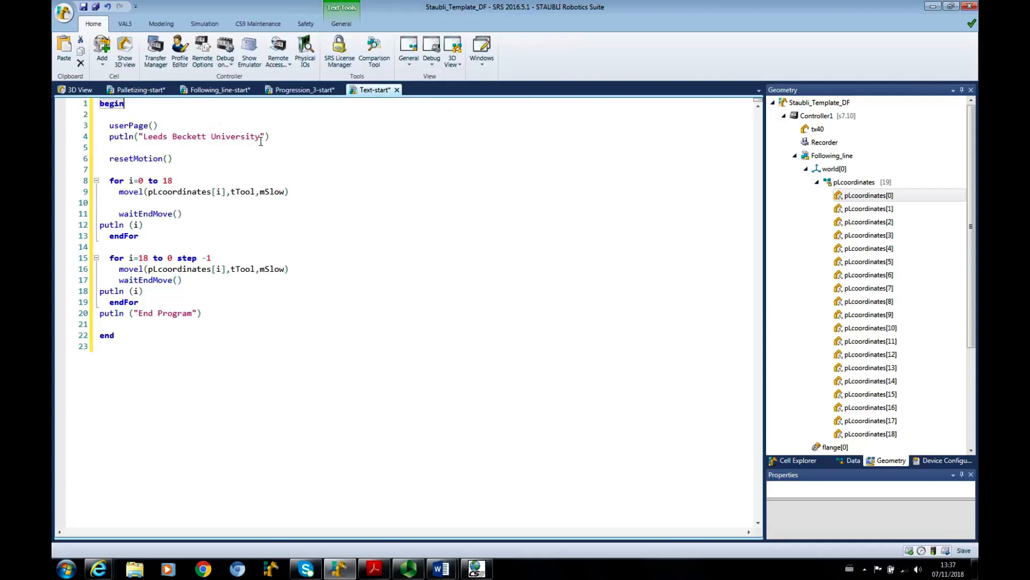
pyautogui.moveTo(172, 158)
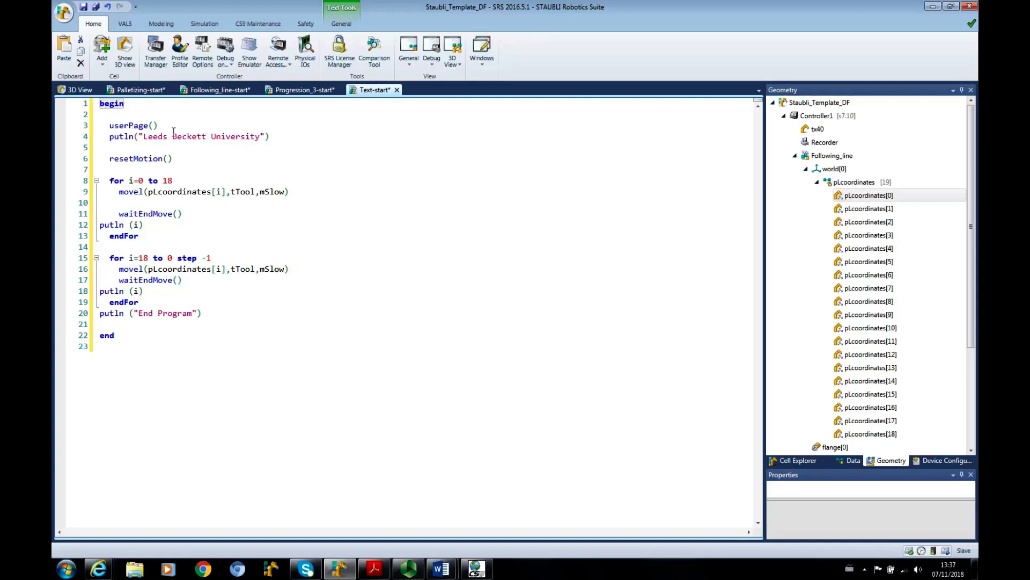
pyautogui.doubleClick(132, 126)
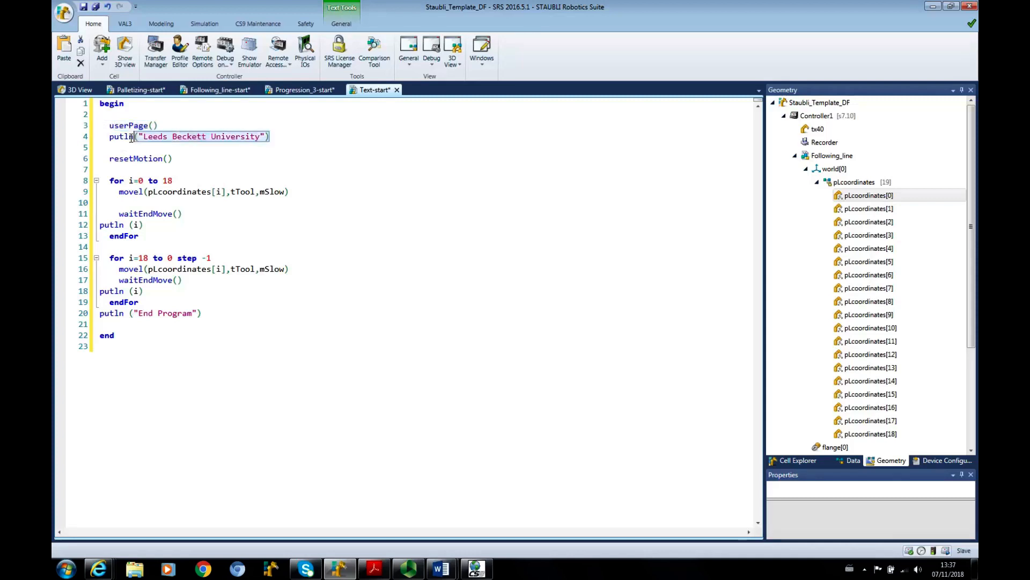
pyautogui.click(816, 115)
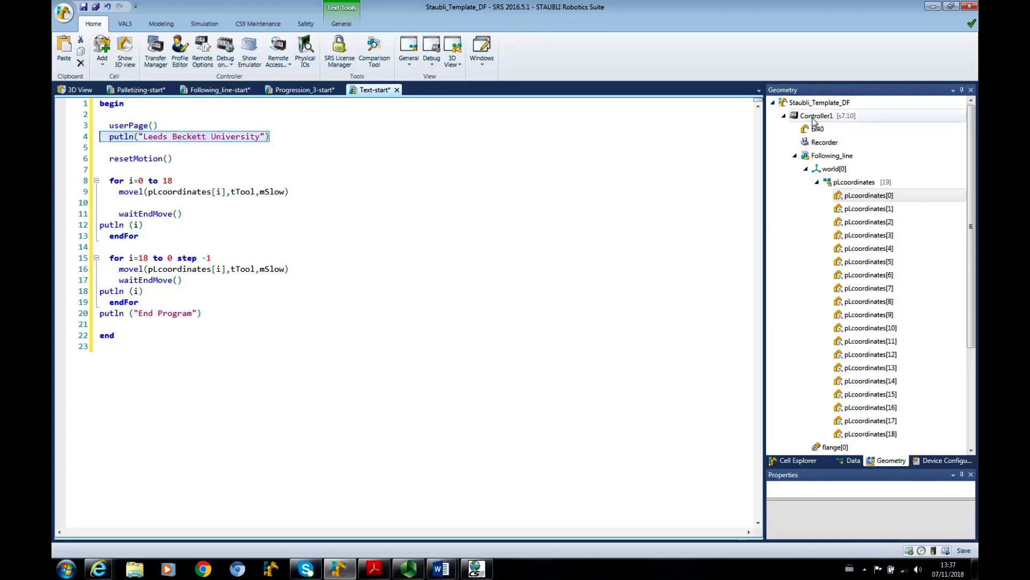
# Launch Controller1's emulator, dismiss its connection message, and show the user page.
pyautogui.rightClick(817, 115)
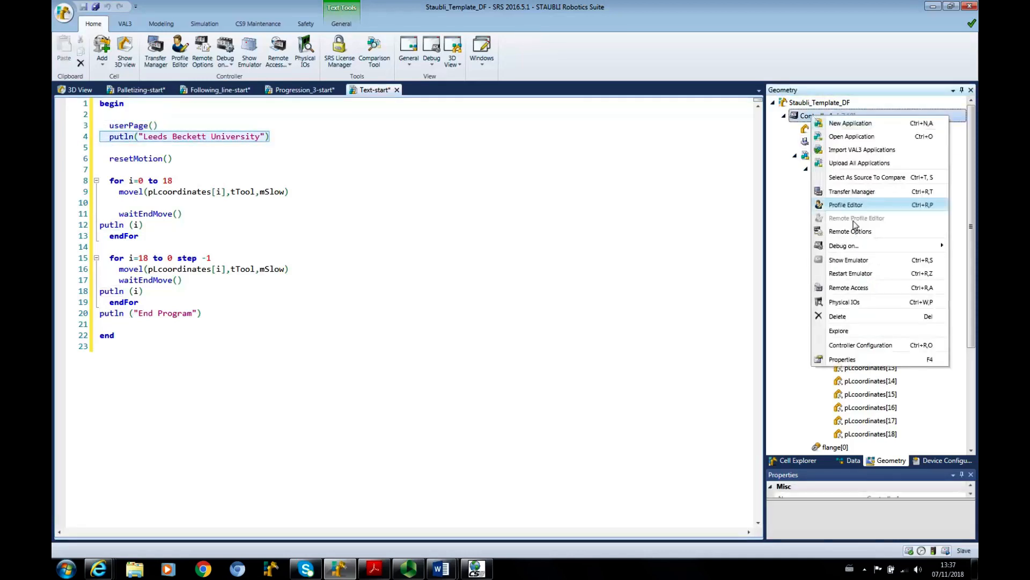
pyautogui.click(848, 259)
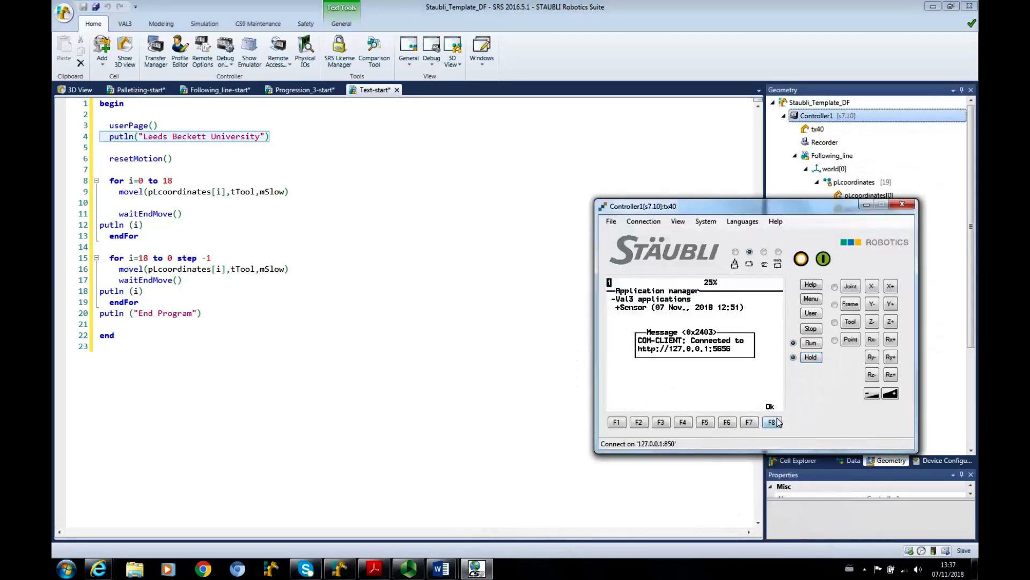
pyautogui.click(772, 422)
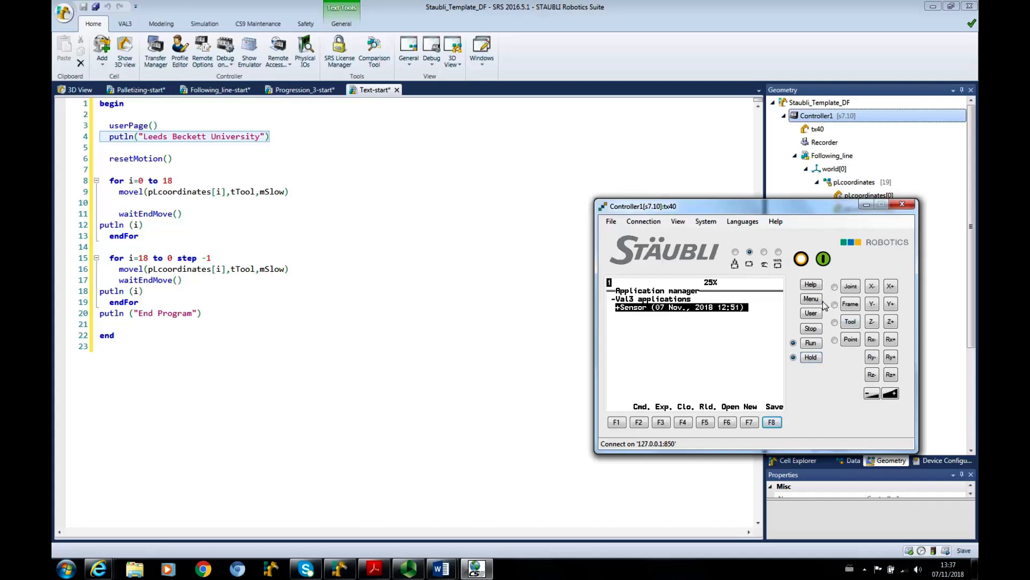
pyautogui.click(811, 313)
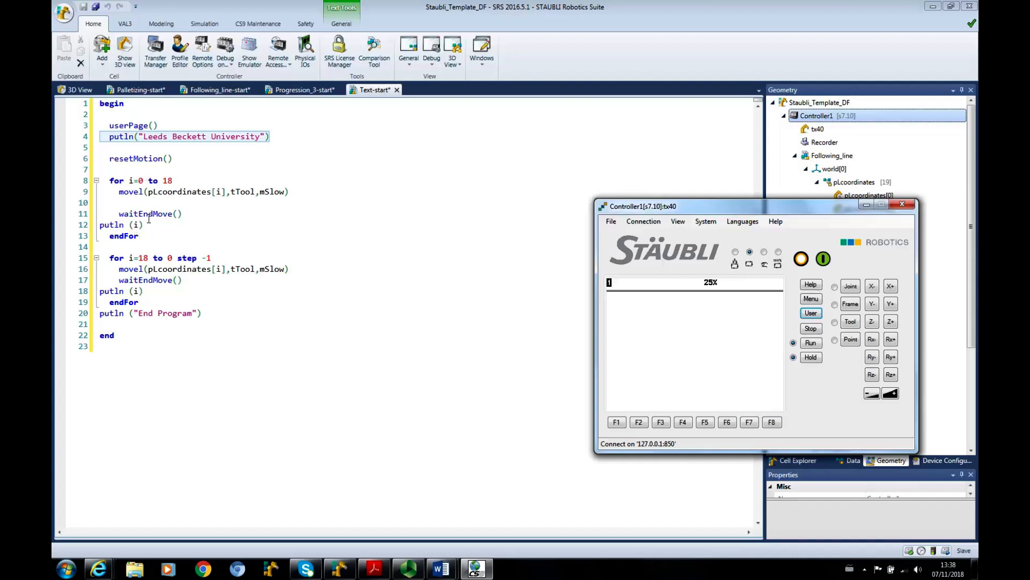
pyautogui.moveTo(627, 372)
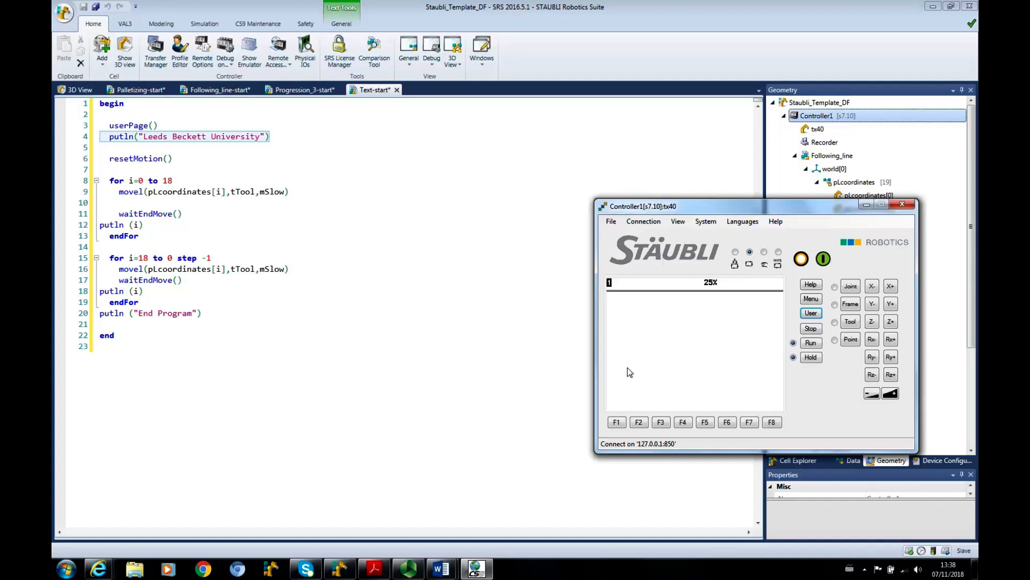
pyautogui.moveTo(623, 392)
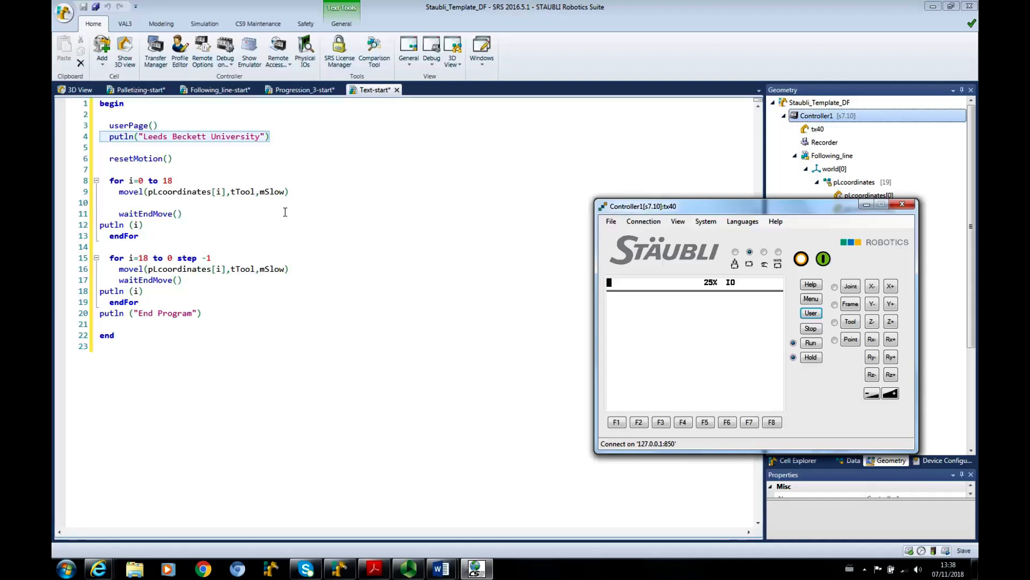
pyautogui.moveTo(203, 340)
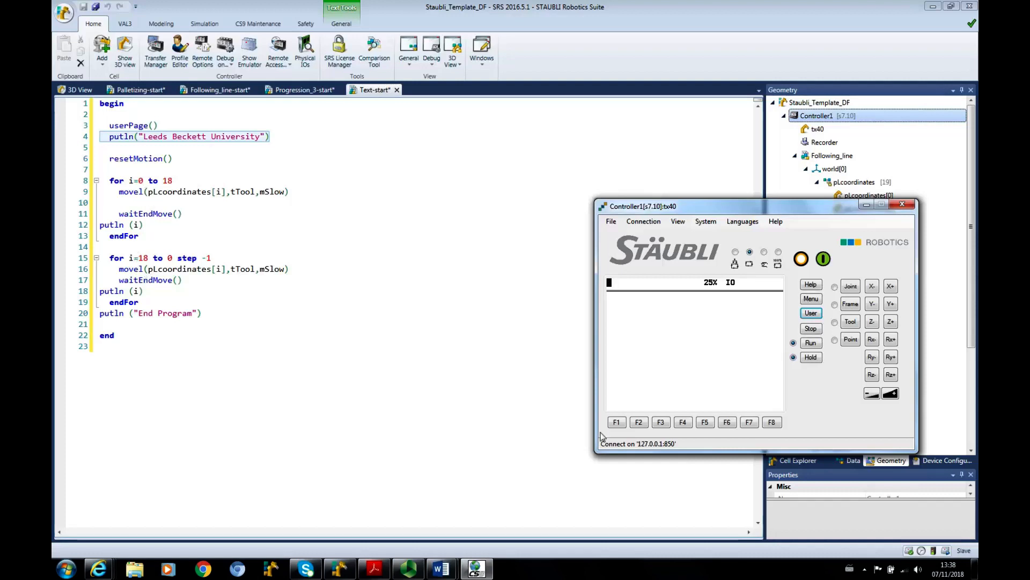
pyautogui.moveTo(515, 322)
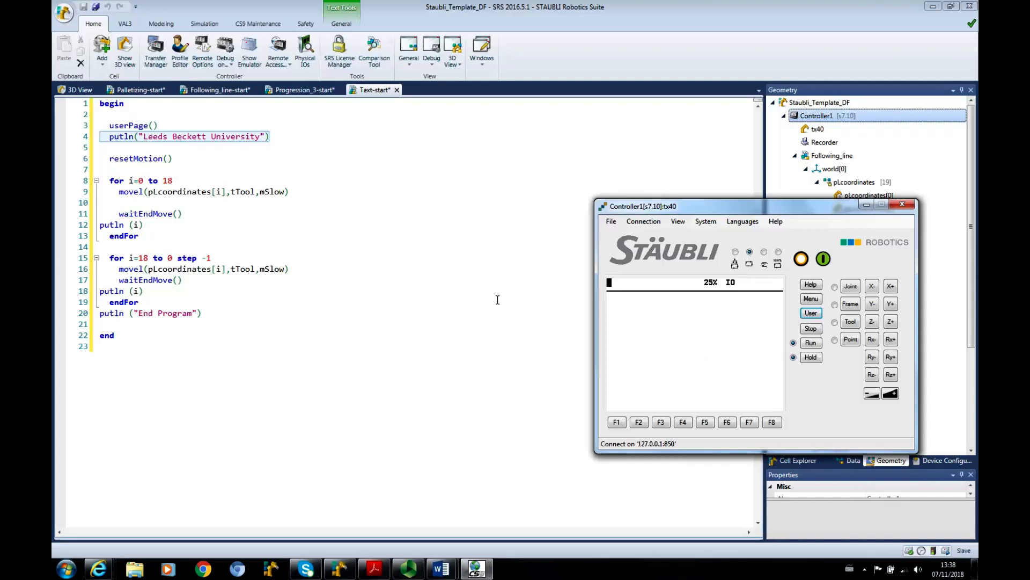
pyautogui.moveTo(564, 314)
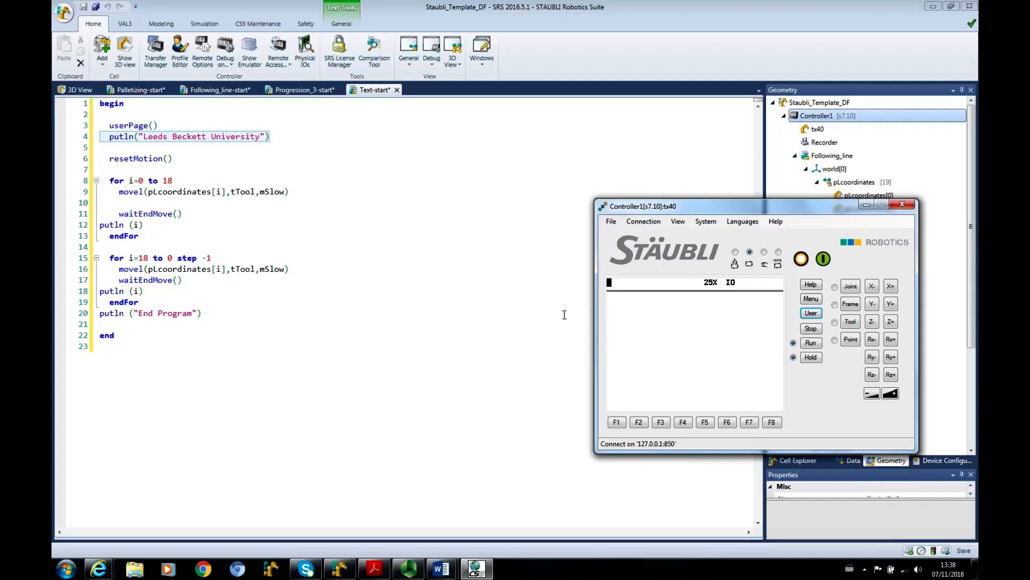
pyautogui.moveTo(302, 90)
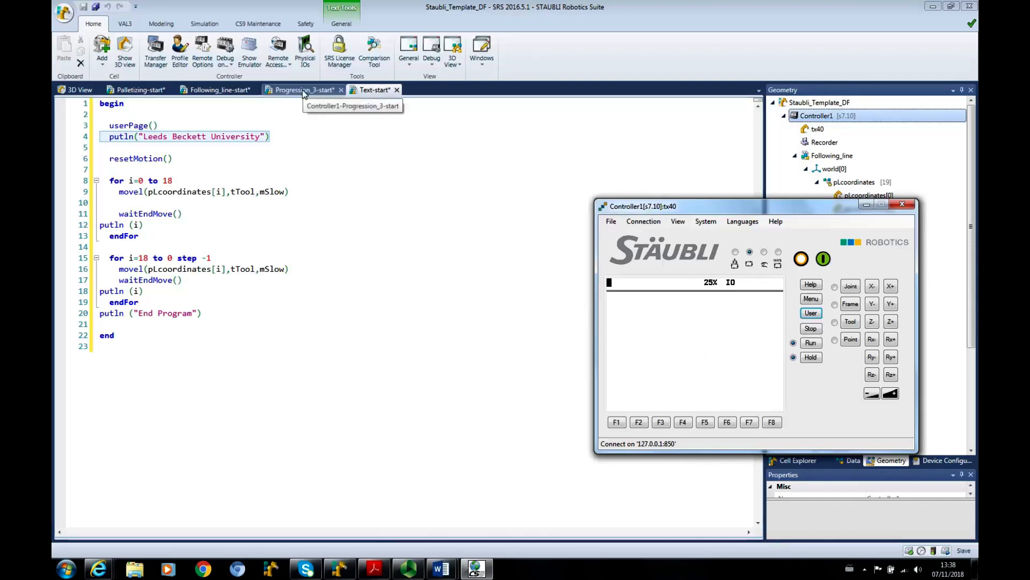